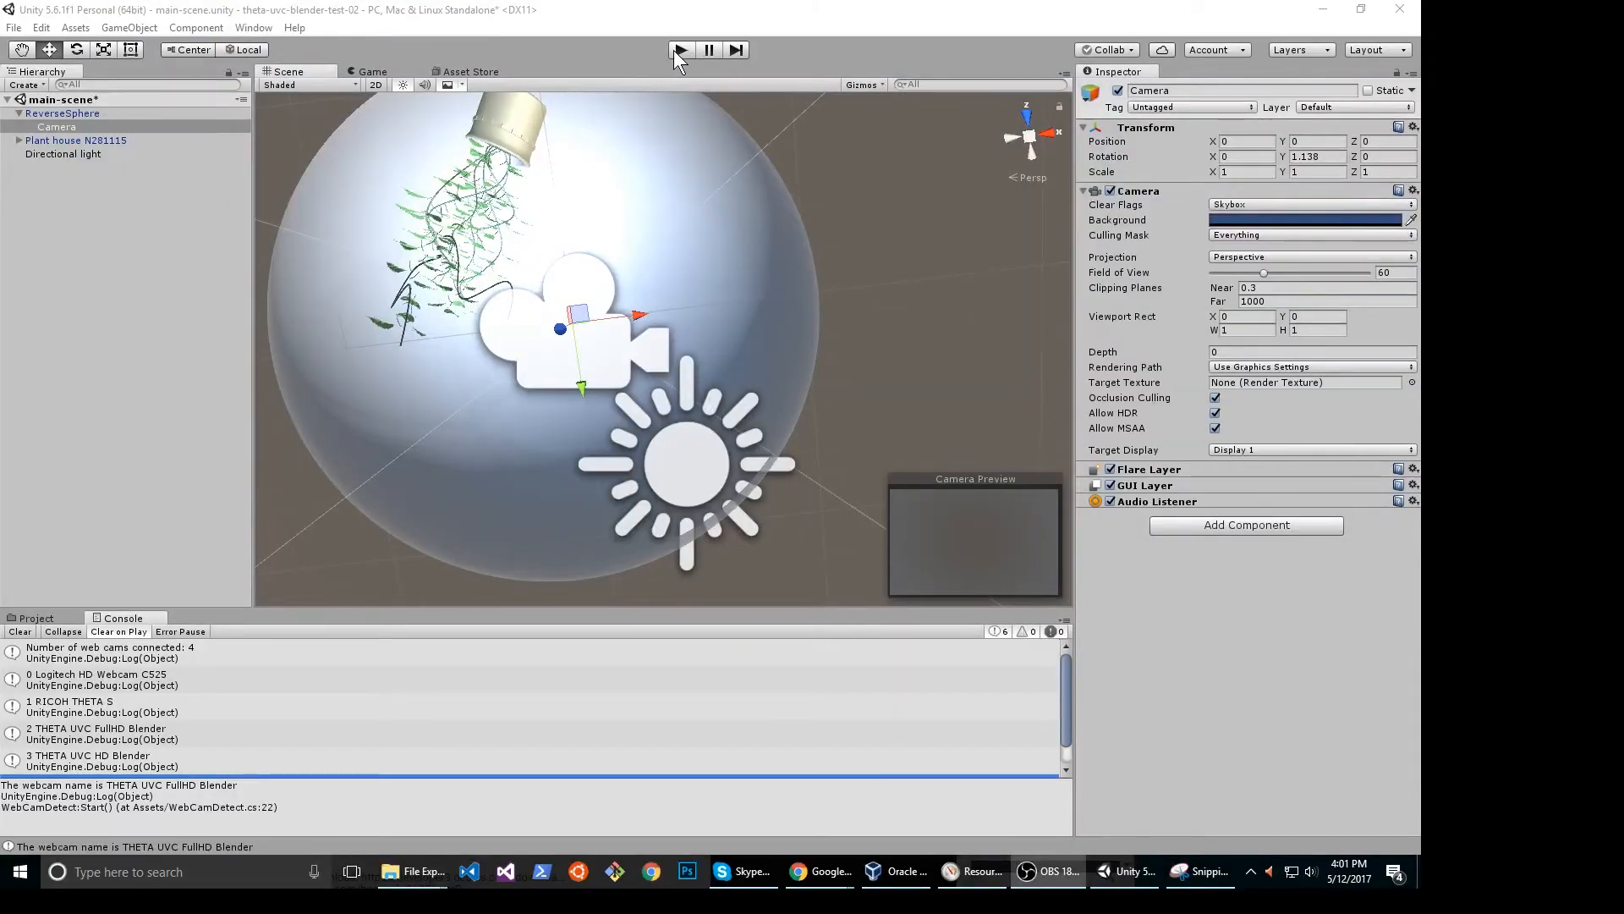
Enter Play mode so the Game view shows the camera inside the sphere.
left_click(680, 49)
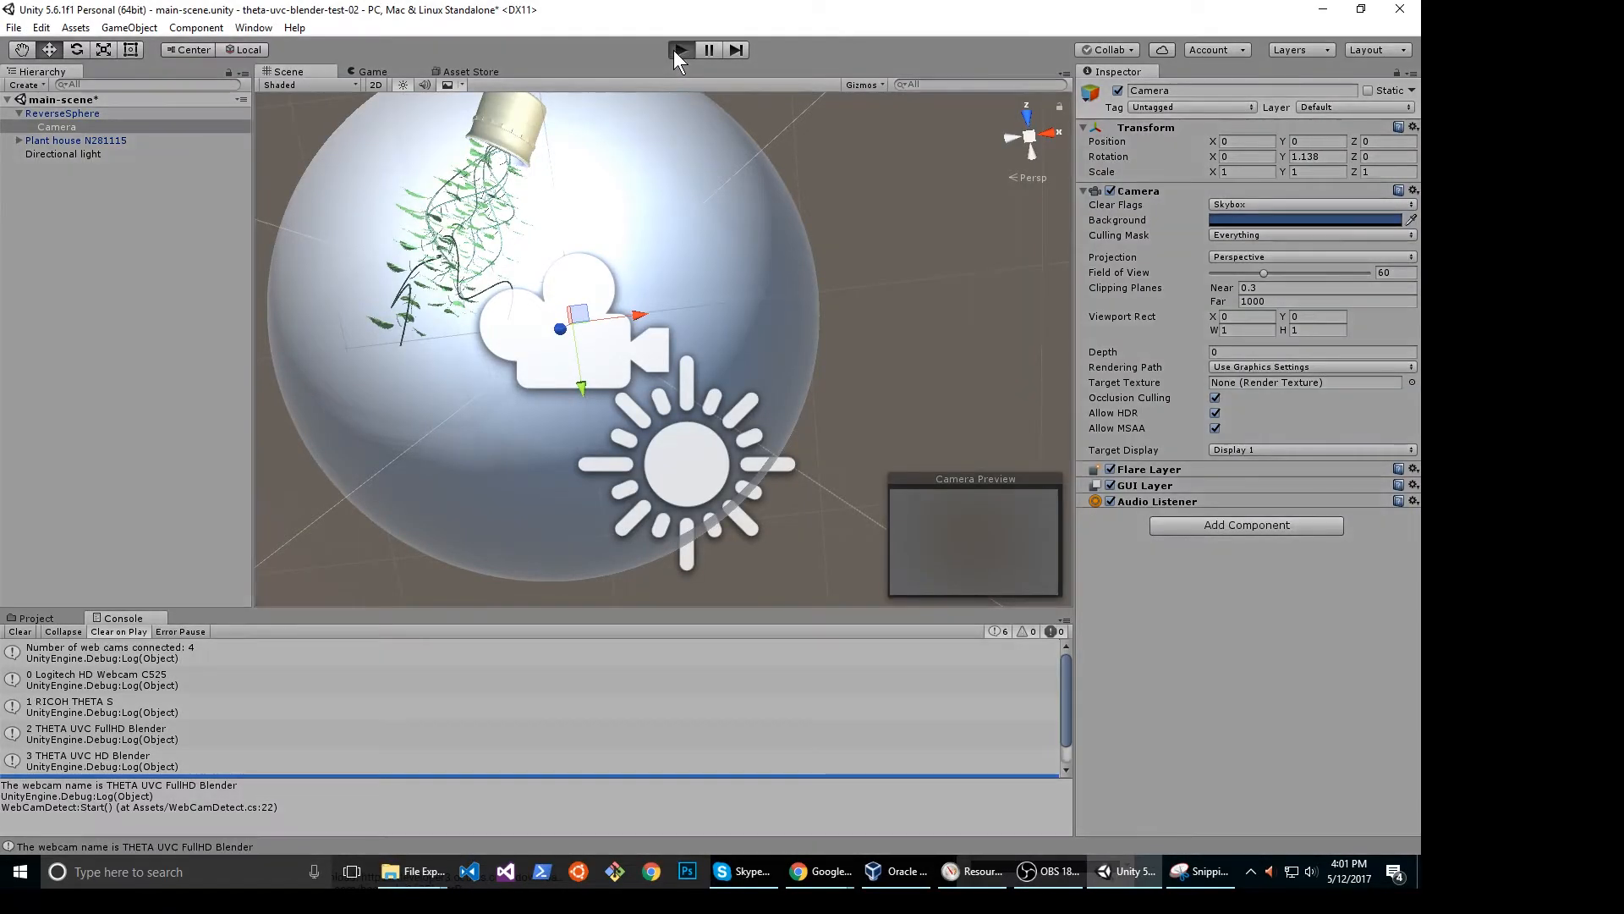
left_click(680, 49)
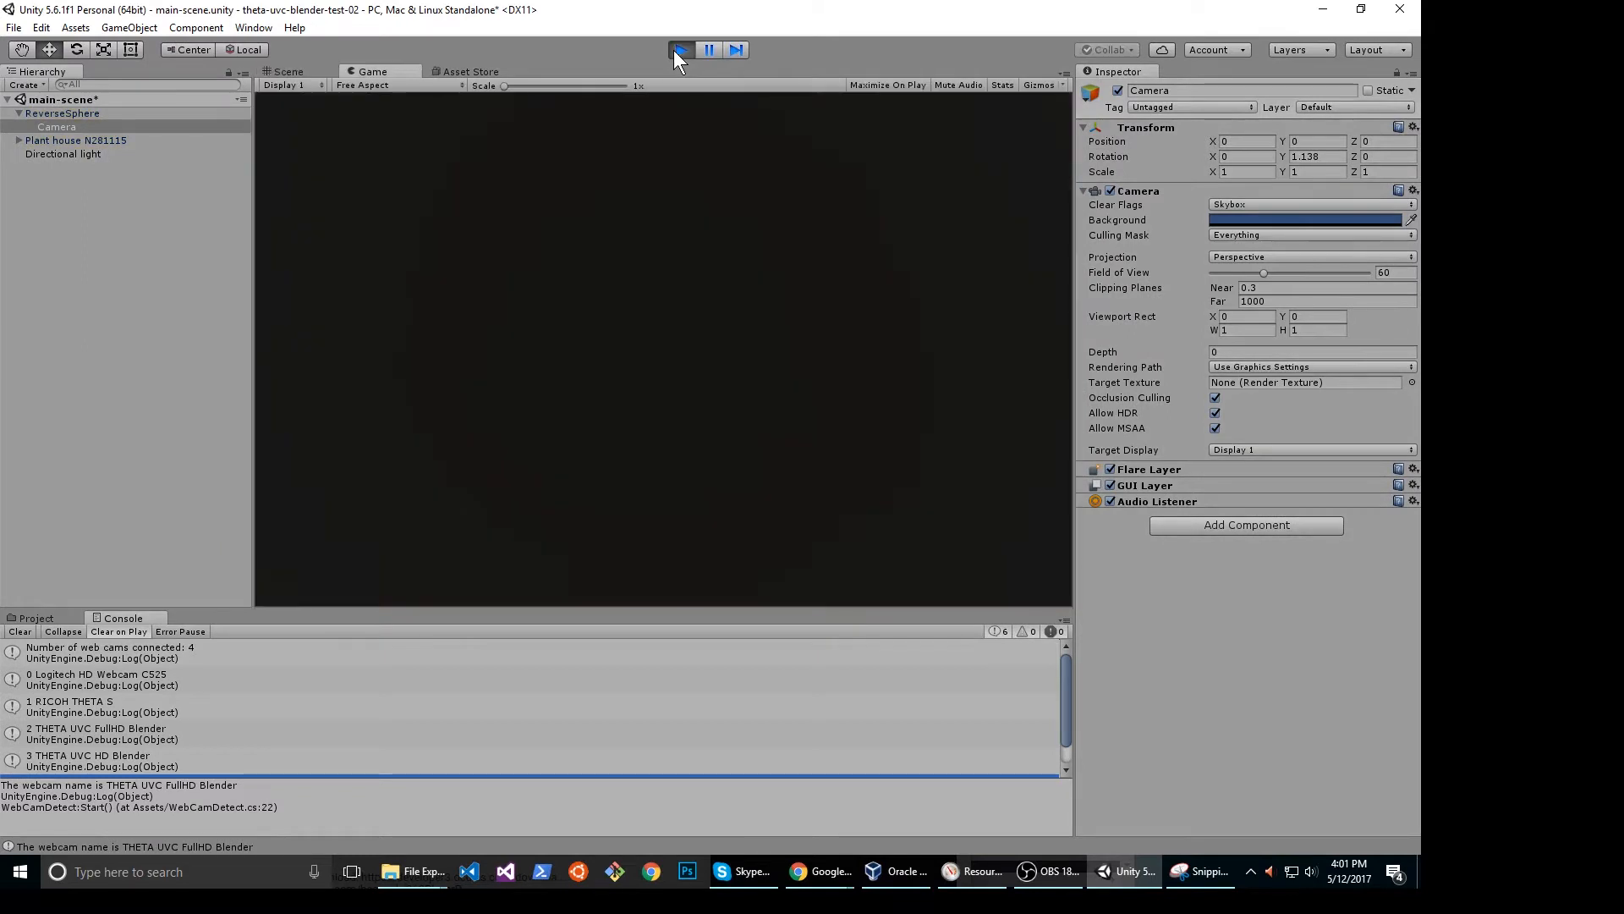
Rotate the Camera's Transform (X 39, Y 0.7, then dragging sideways) to look around the room.
left_click(680, 49)
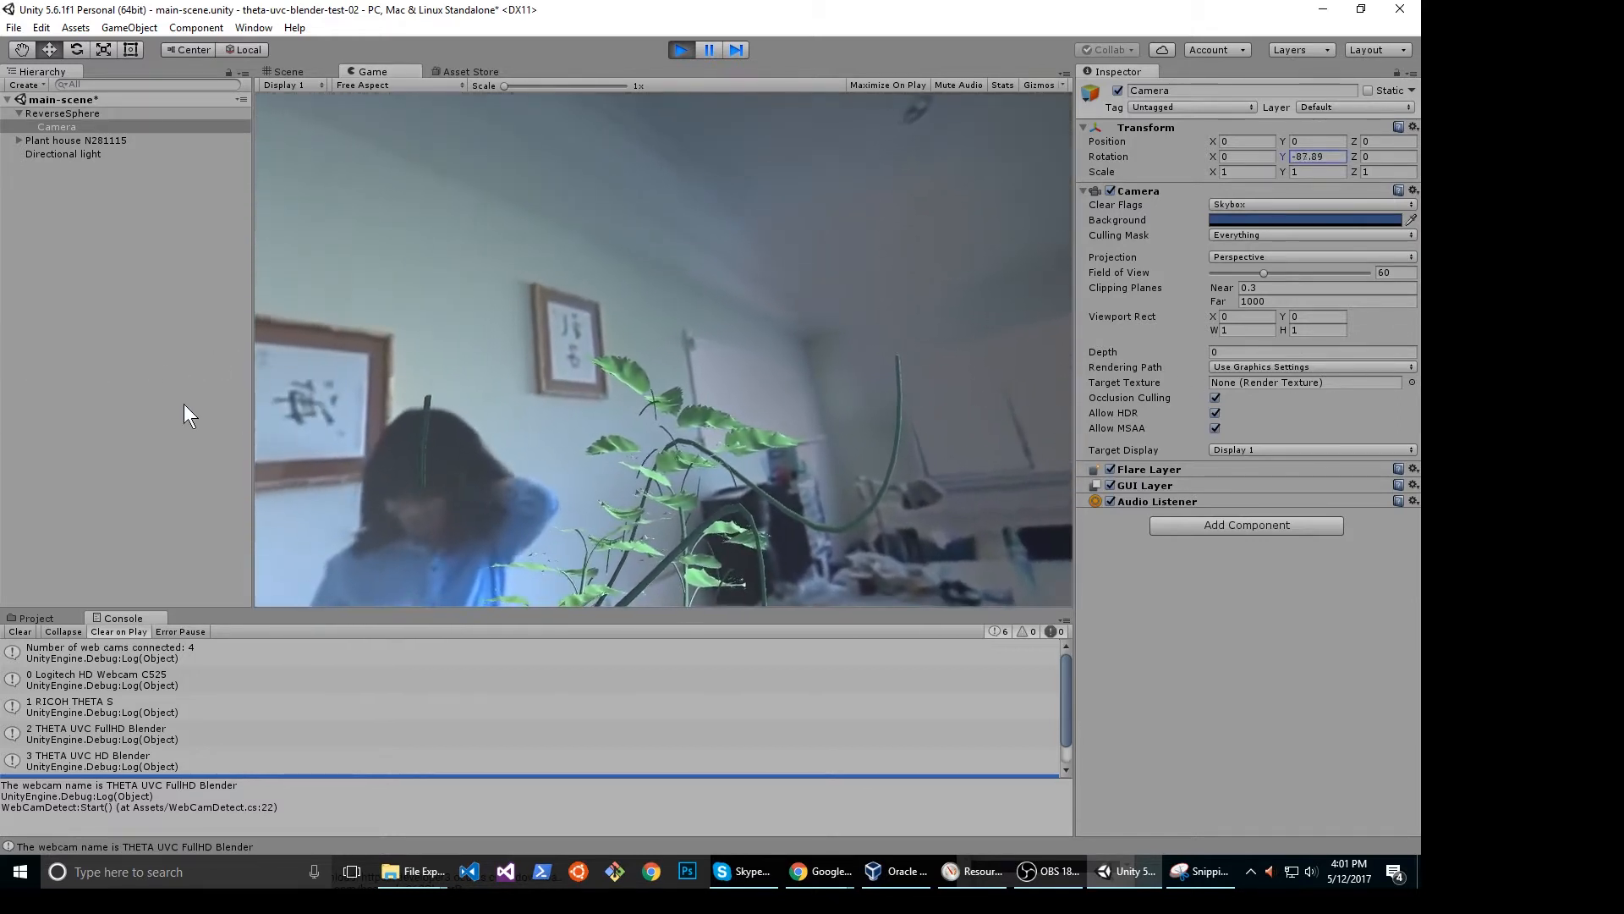
left_click(1244, 155)
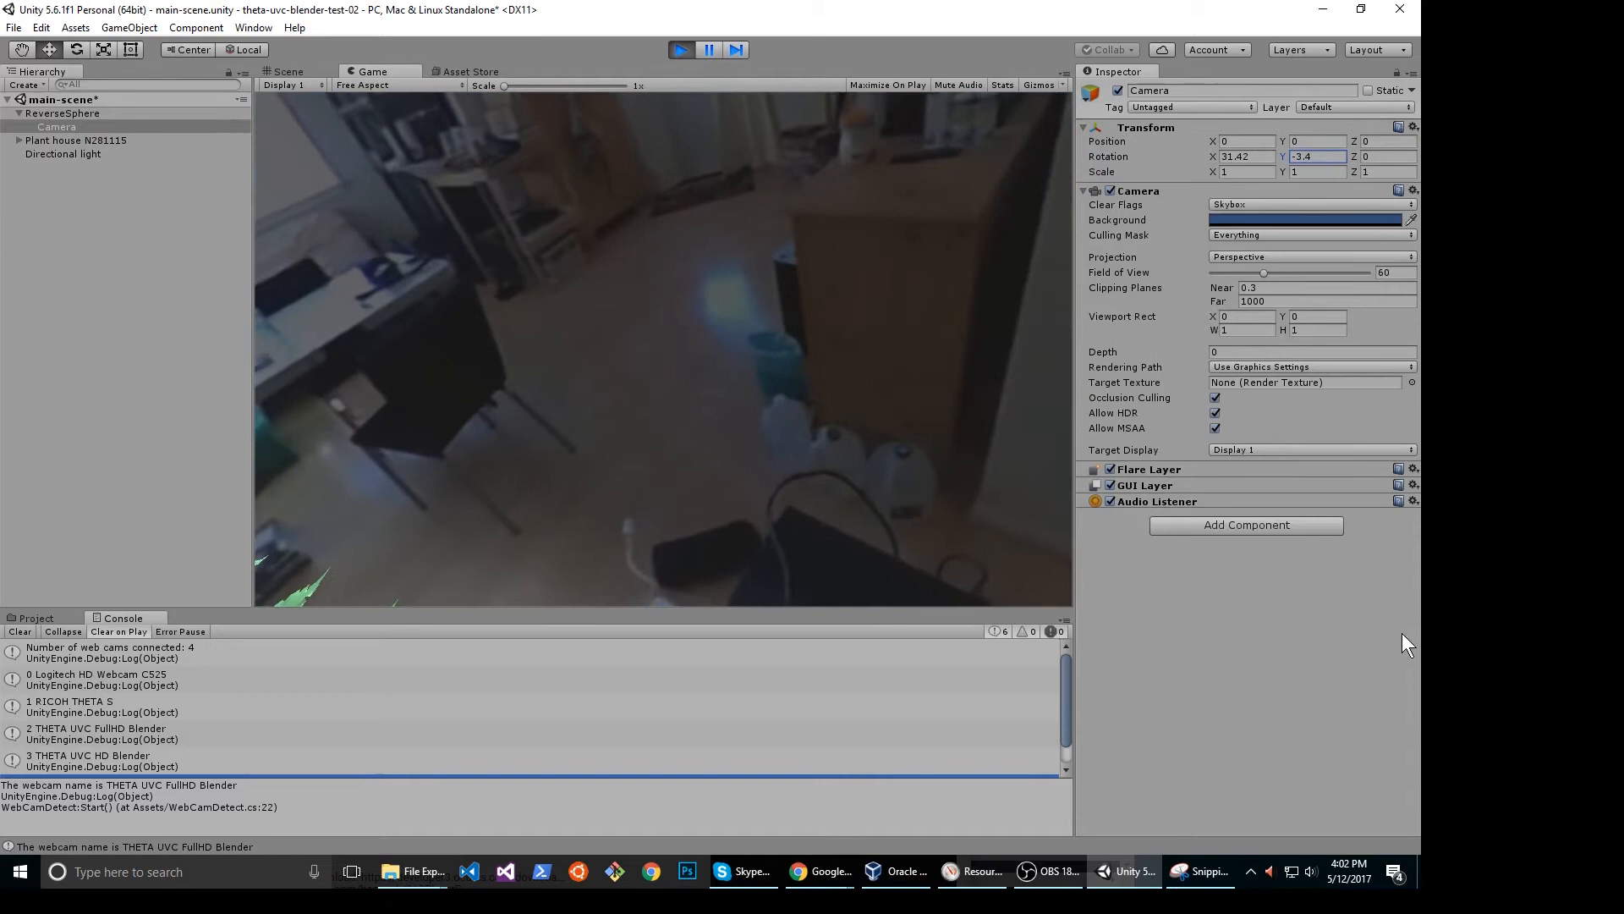
type("39")
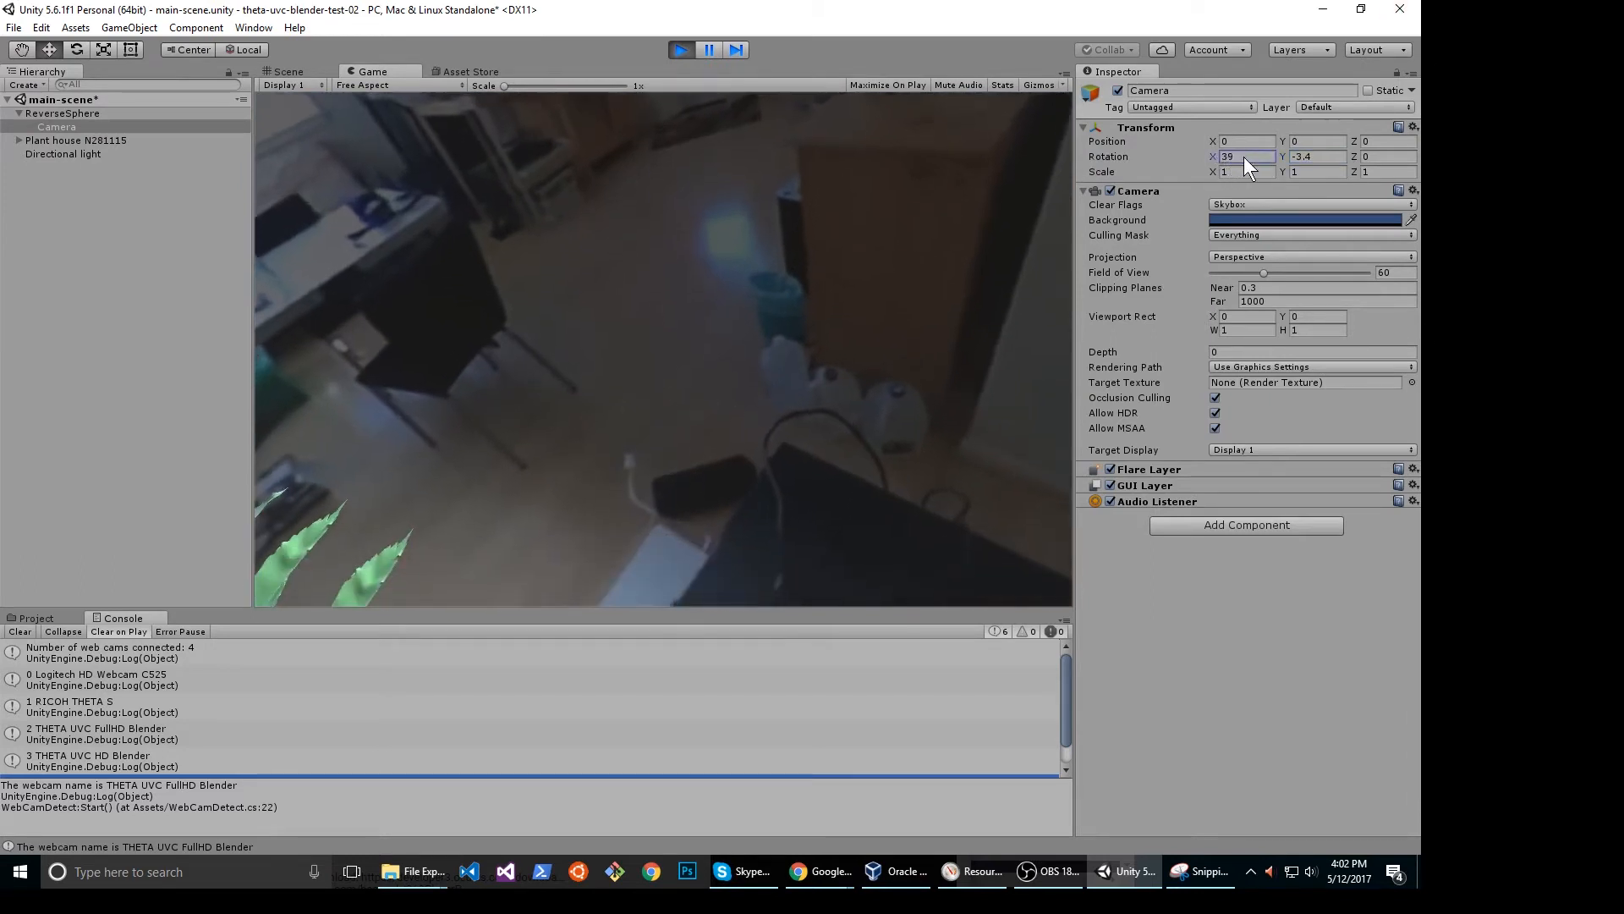
type("0.7")
left_click(1318, 156)
type("6.9")
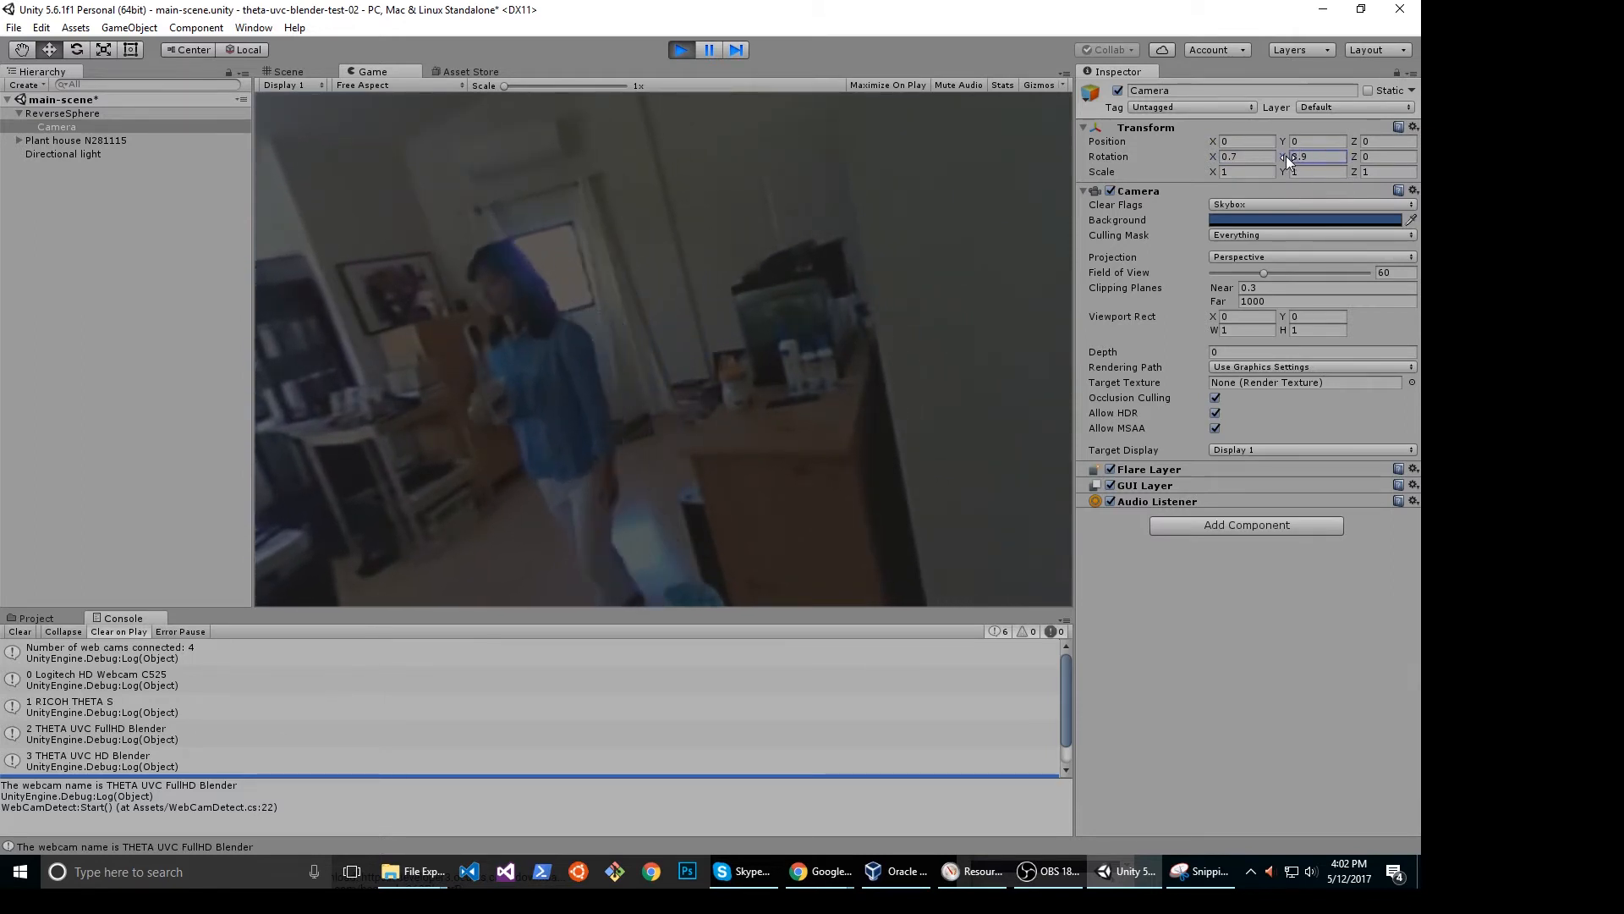
left_click_drag(1316, 156, 1284, 156)
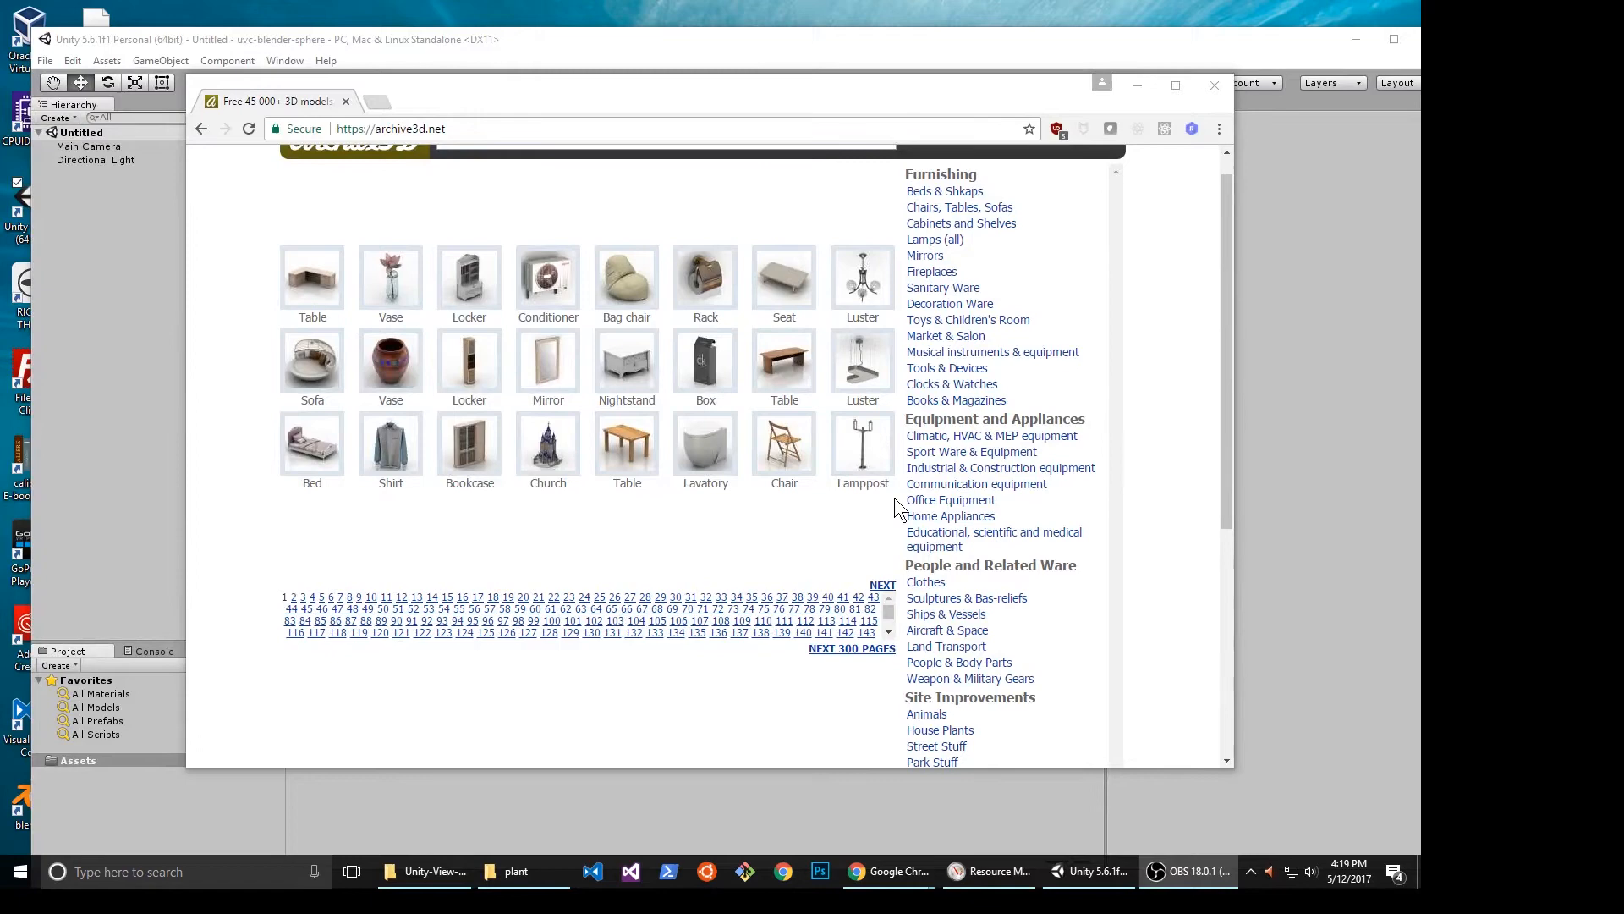
mouse_move(949, 514)
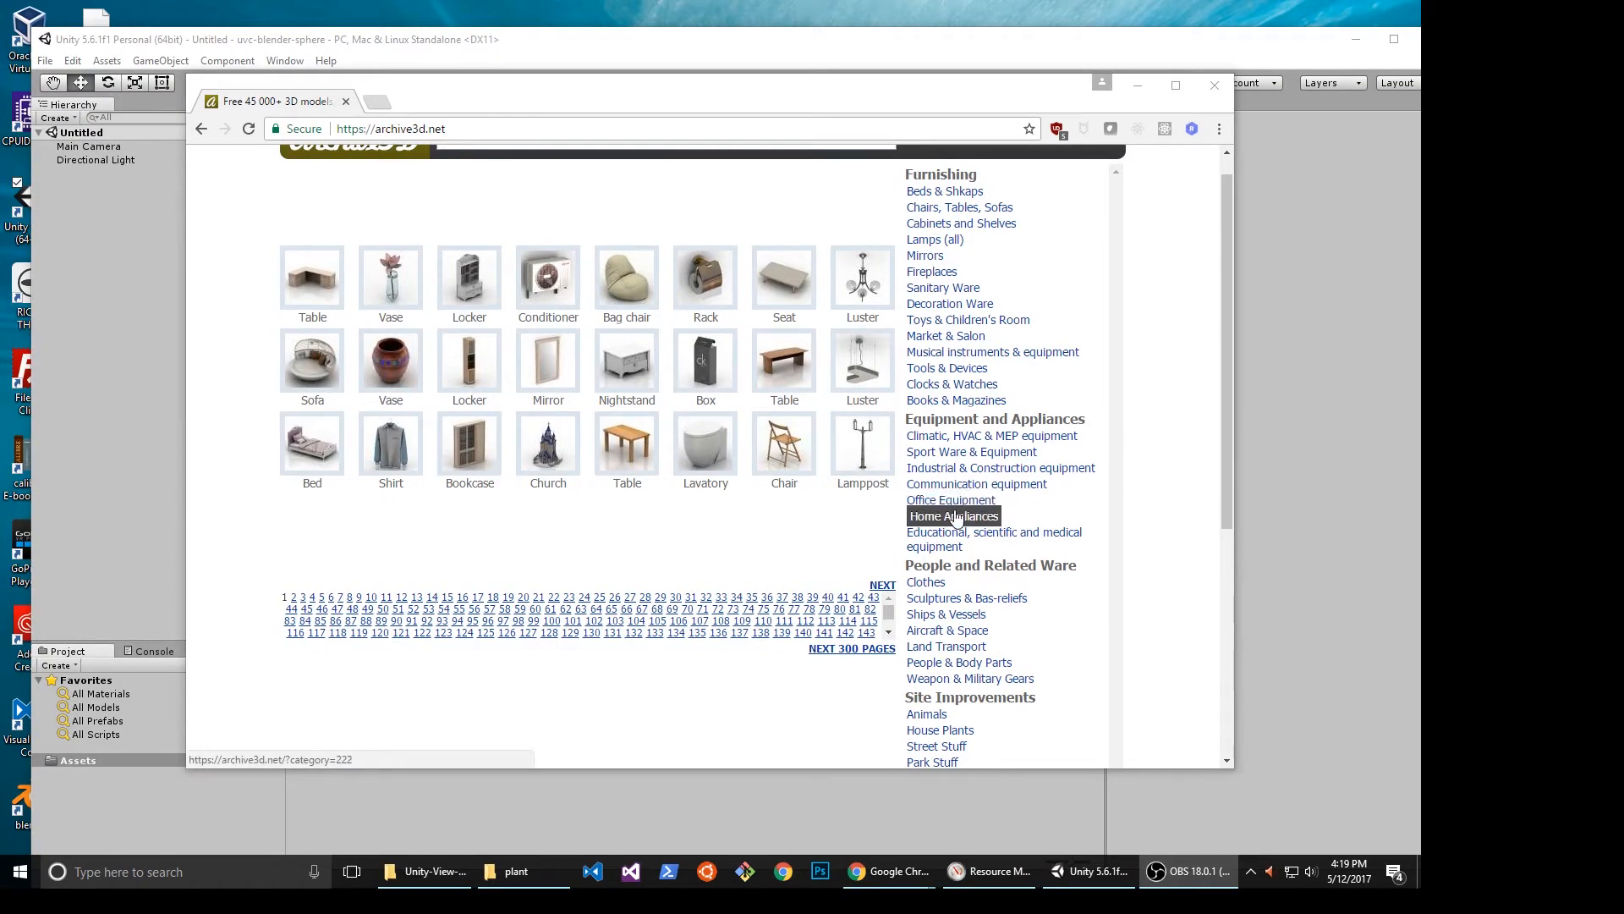
Choose the hanging flower model from the House Plants category for download.
left_click(949, 514)
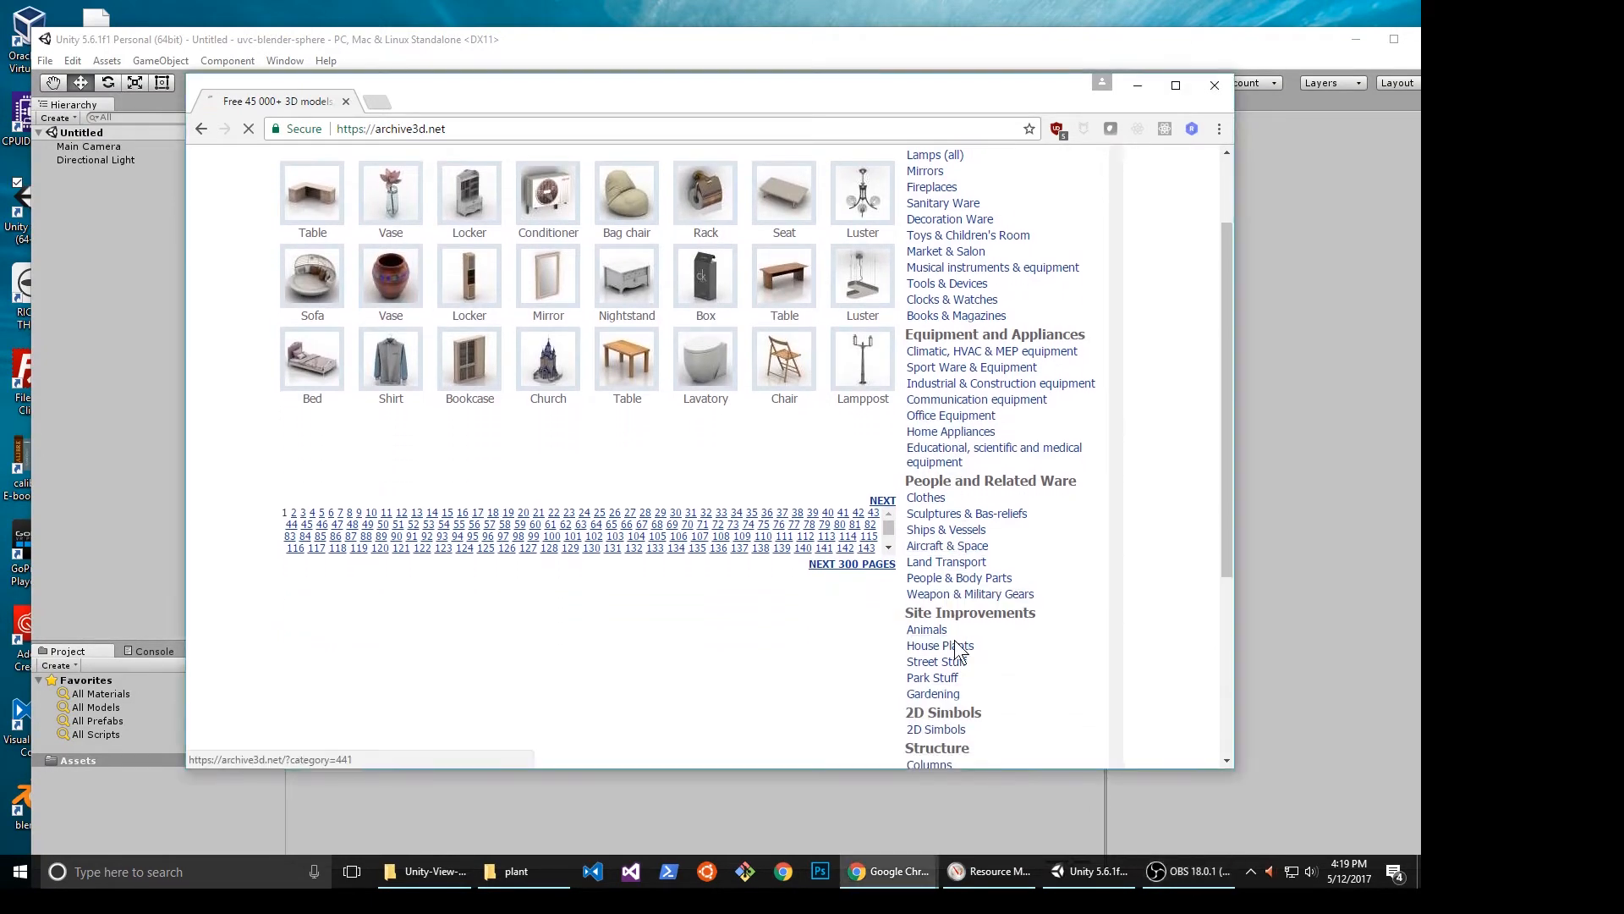
left_click(939, 645)
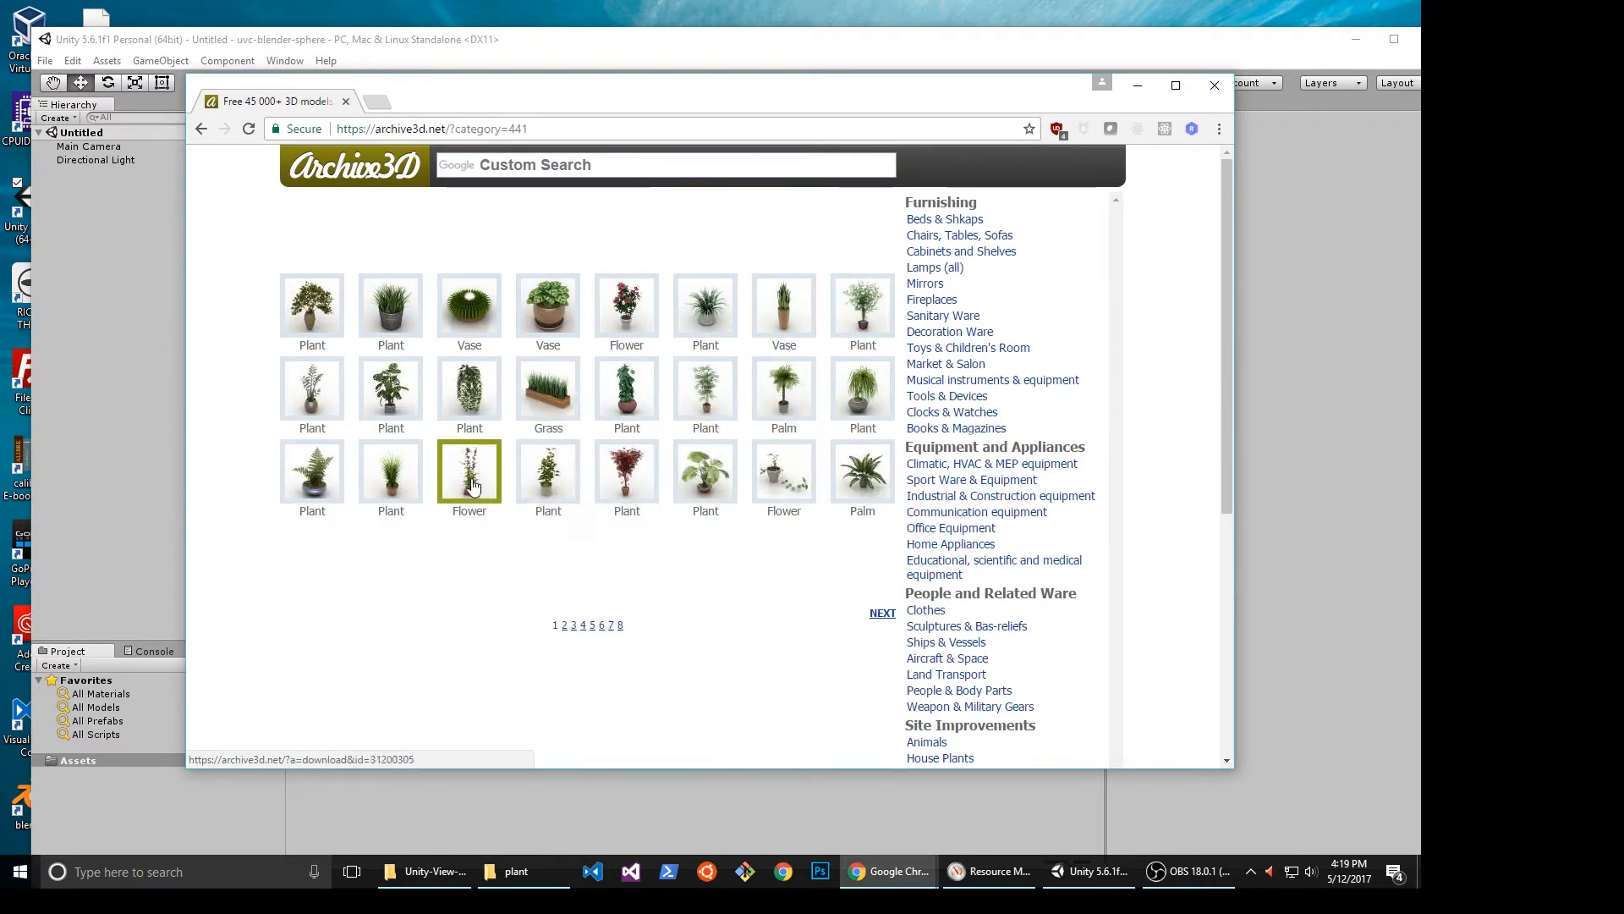
left_click(469, 472)
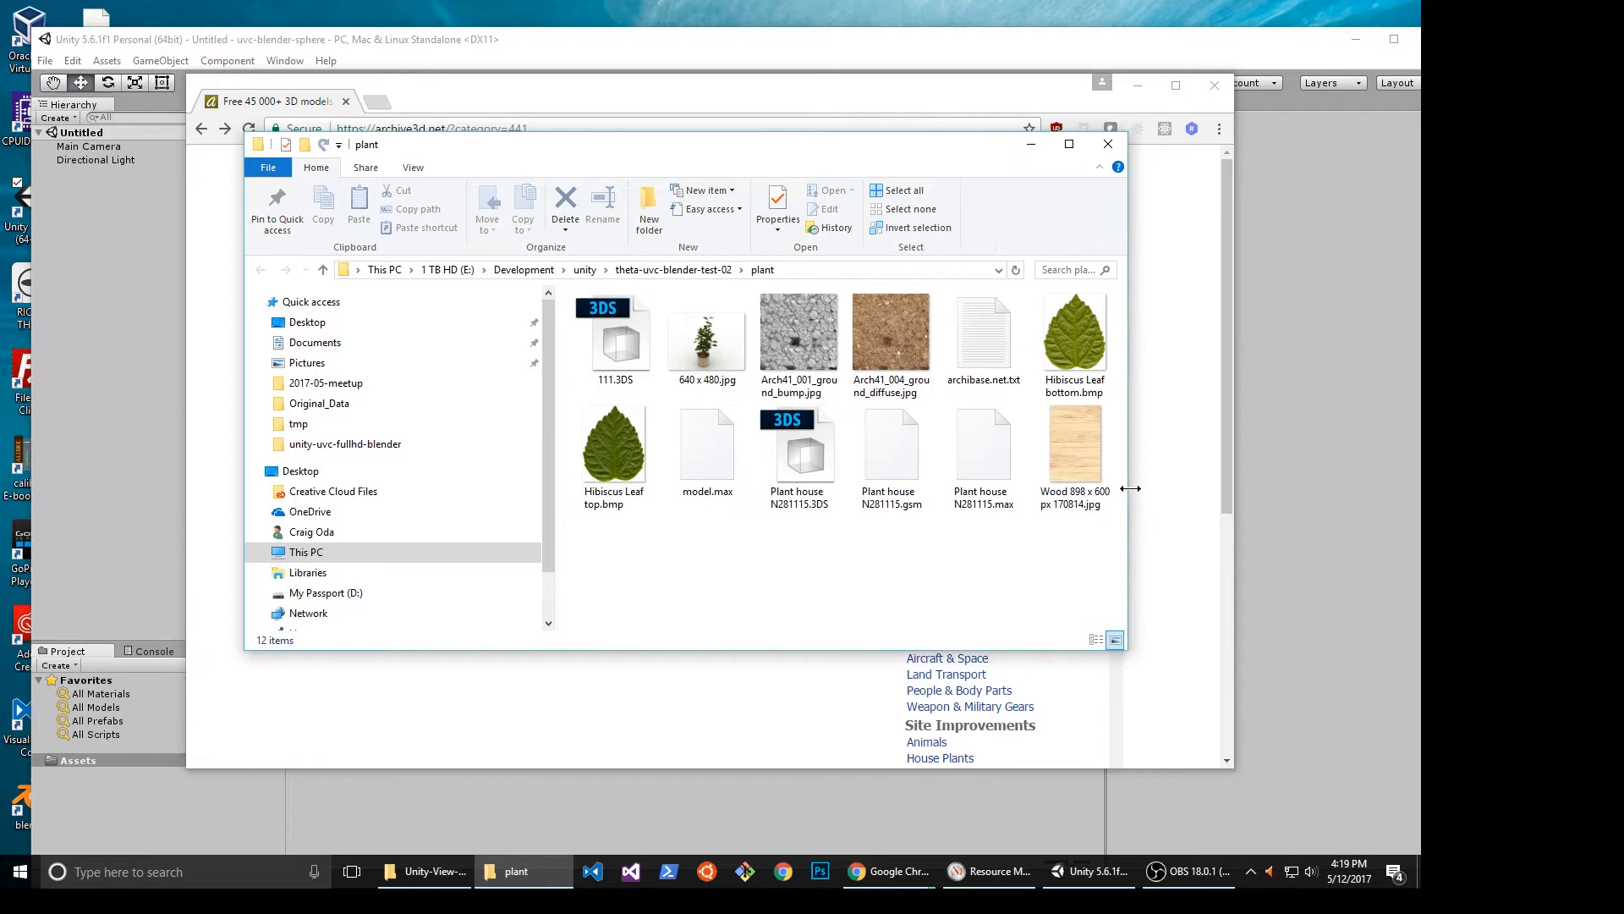
mouse_move(859, 176)
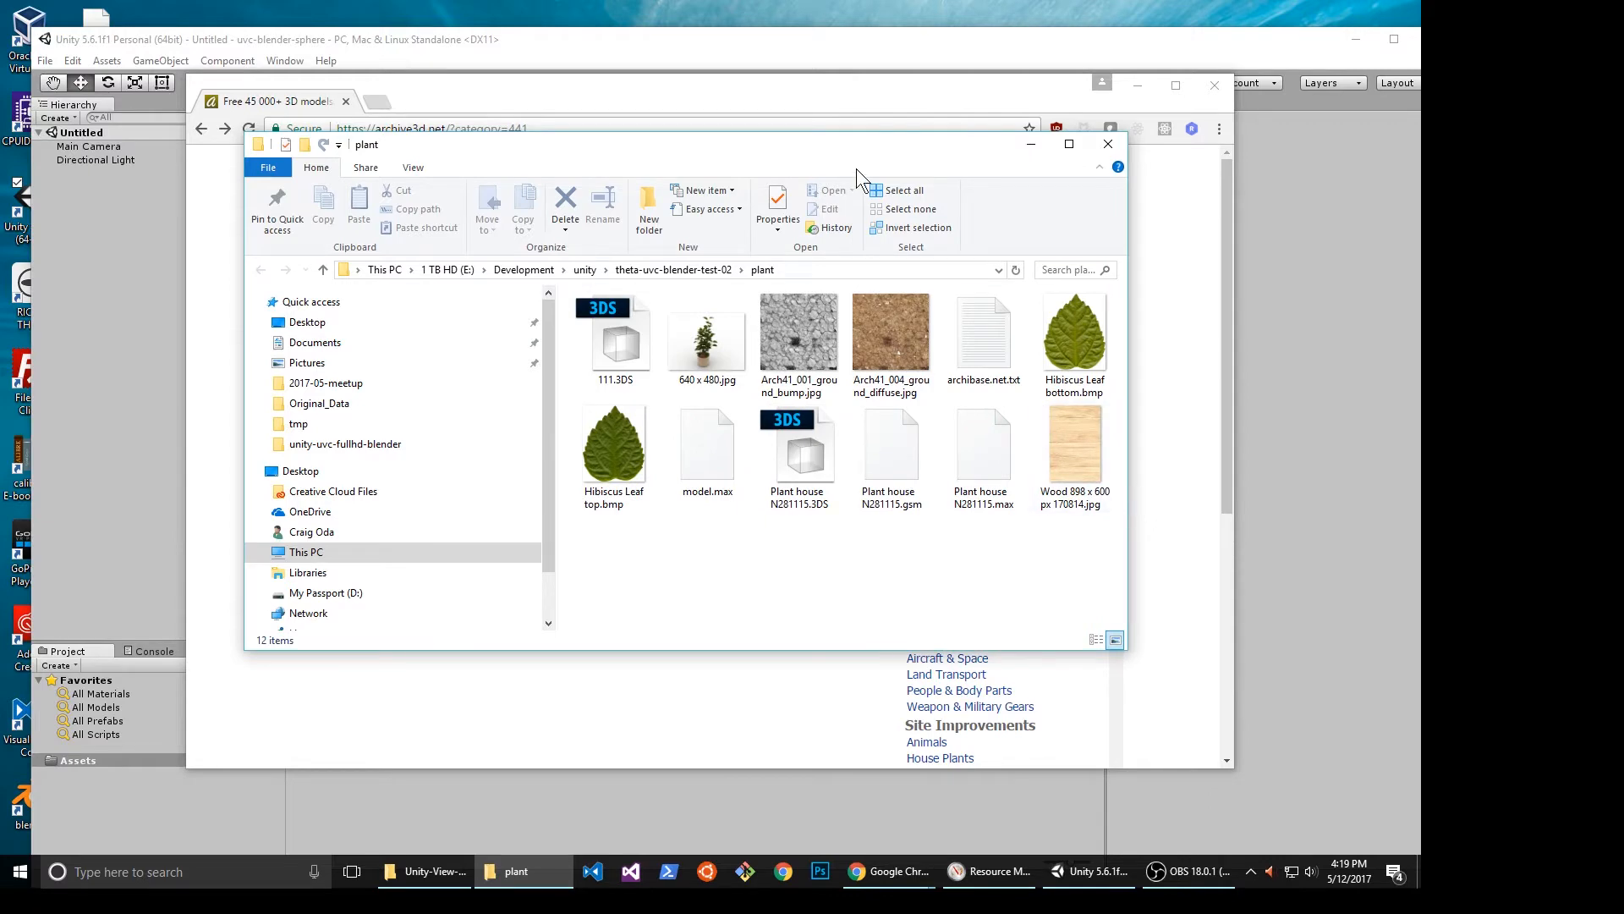
mouse_move(893, 171)
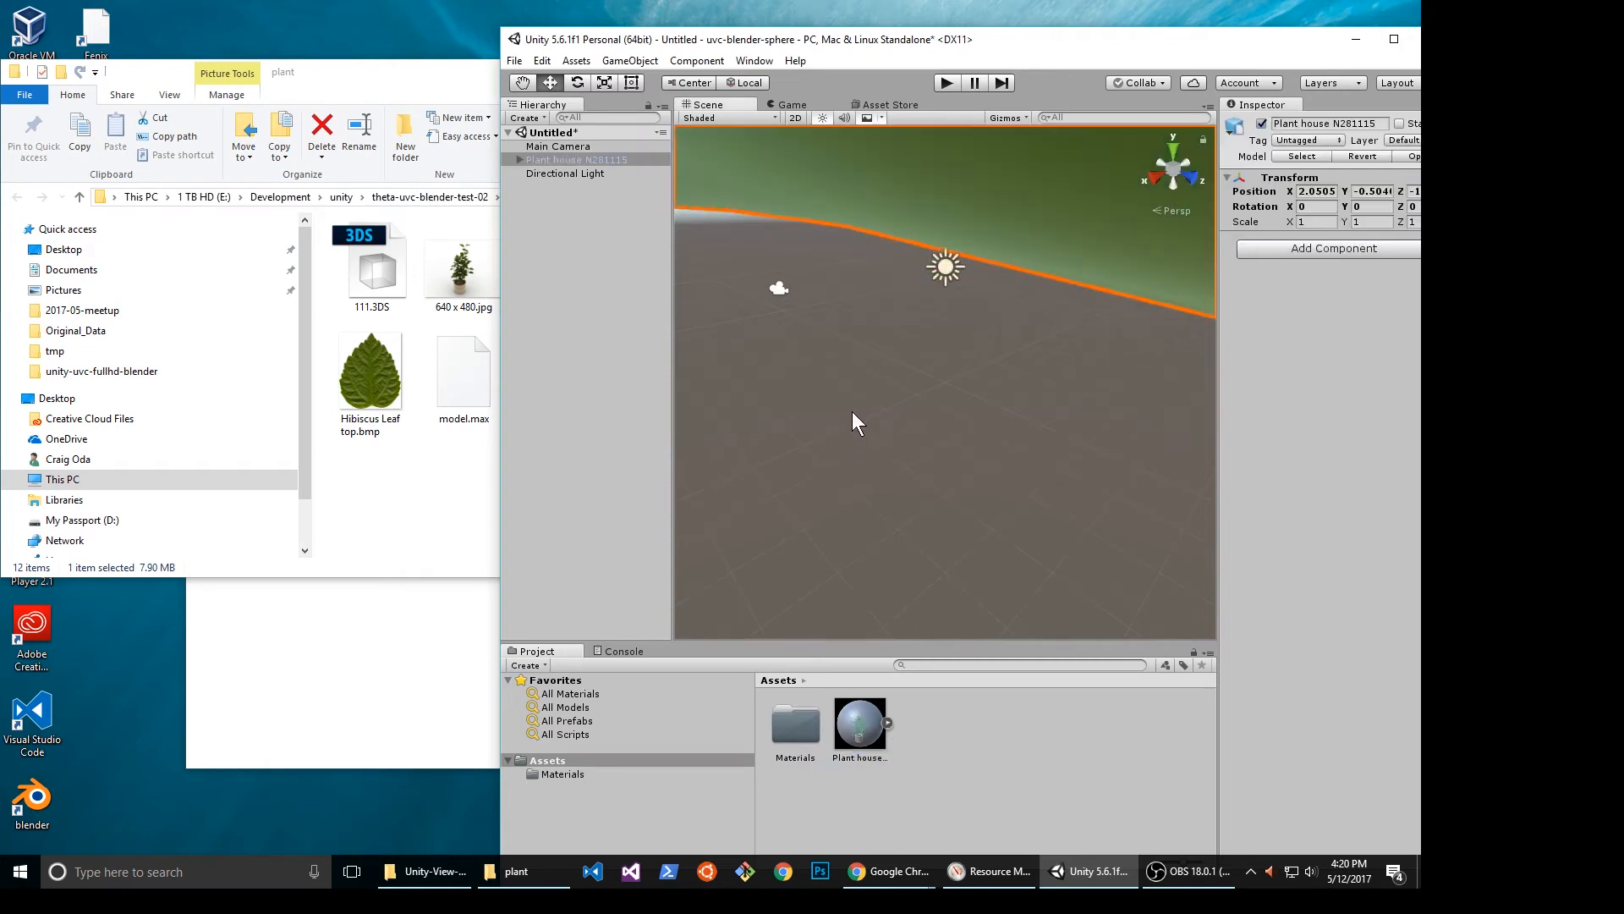
mouse_move(1161, 49)
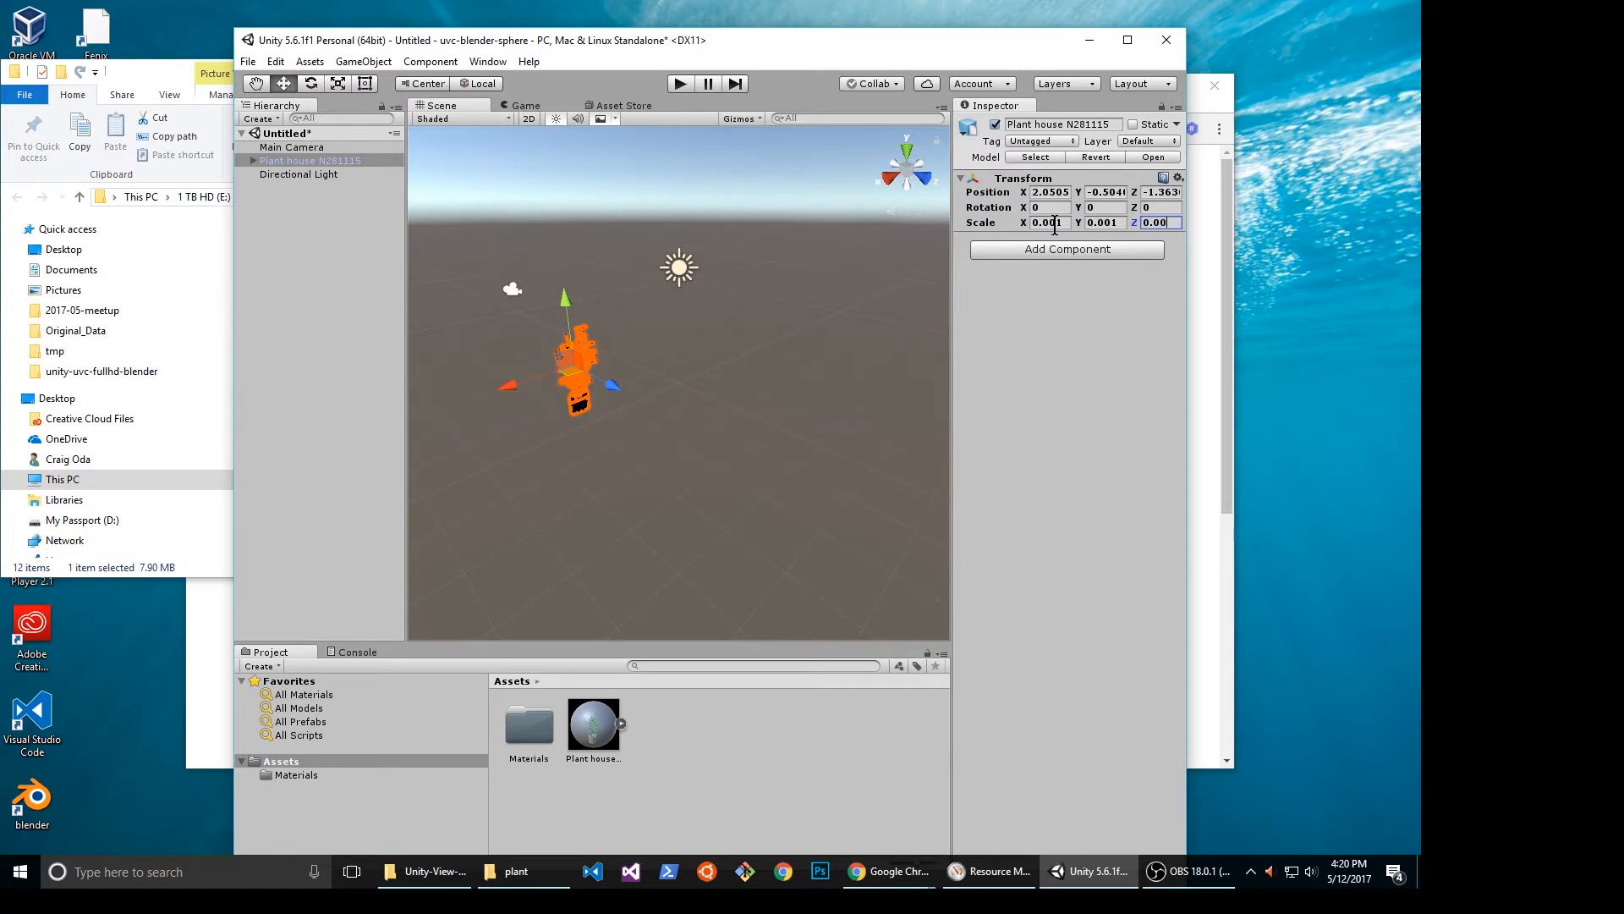
Scale the Plant house N281115 model to 0.001 and select the Main Camera.
type("0.001")
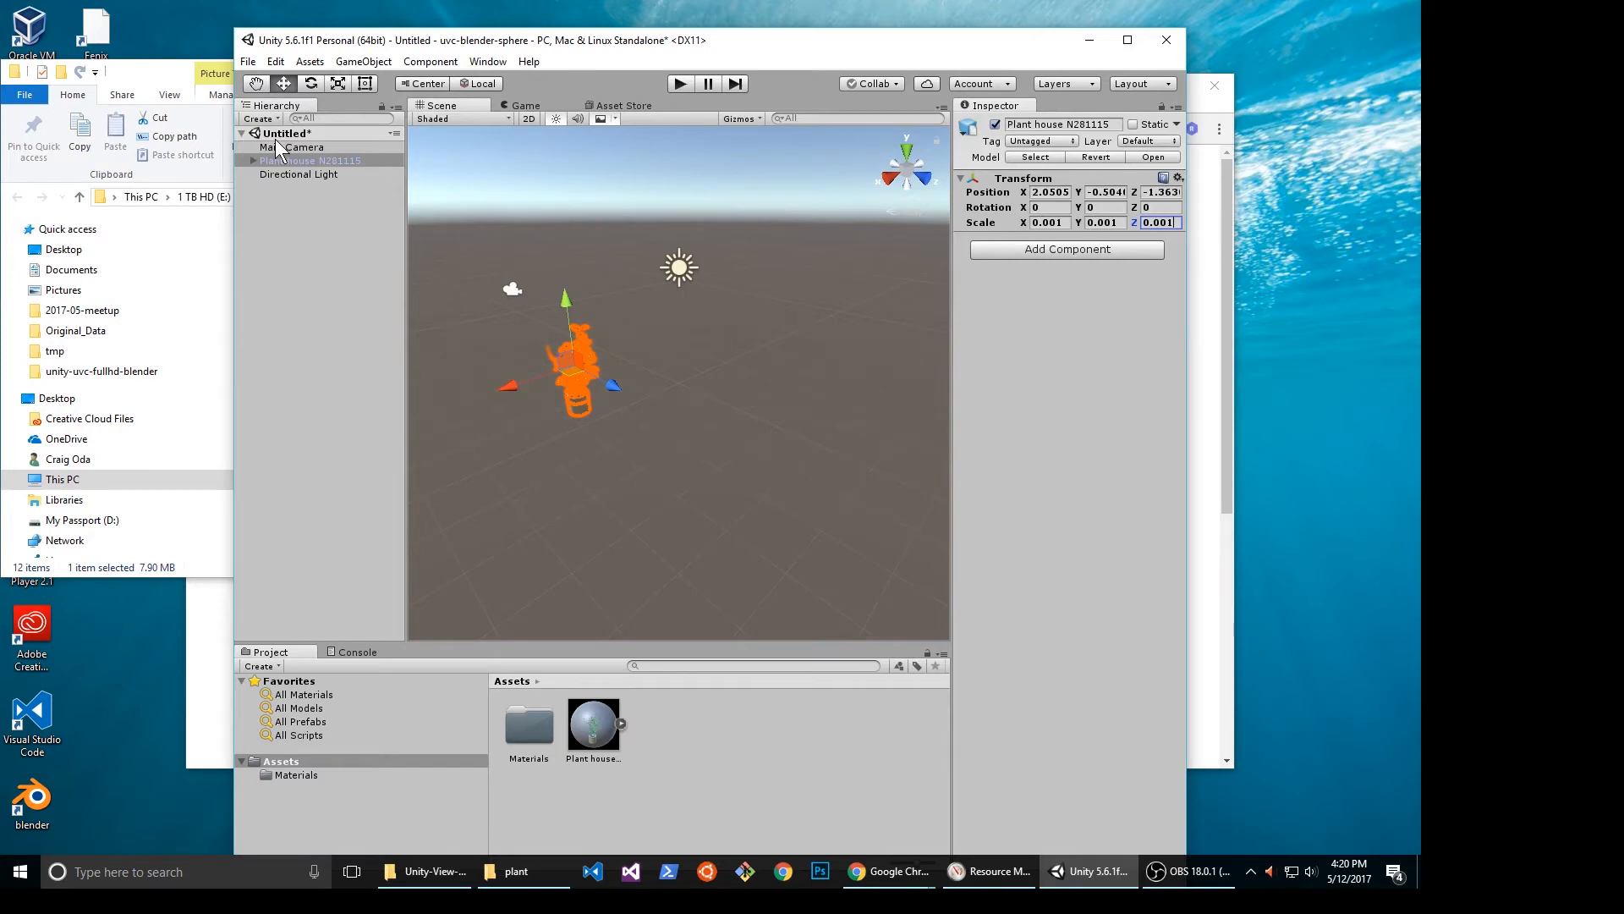
left_click(291, 146)
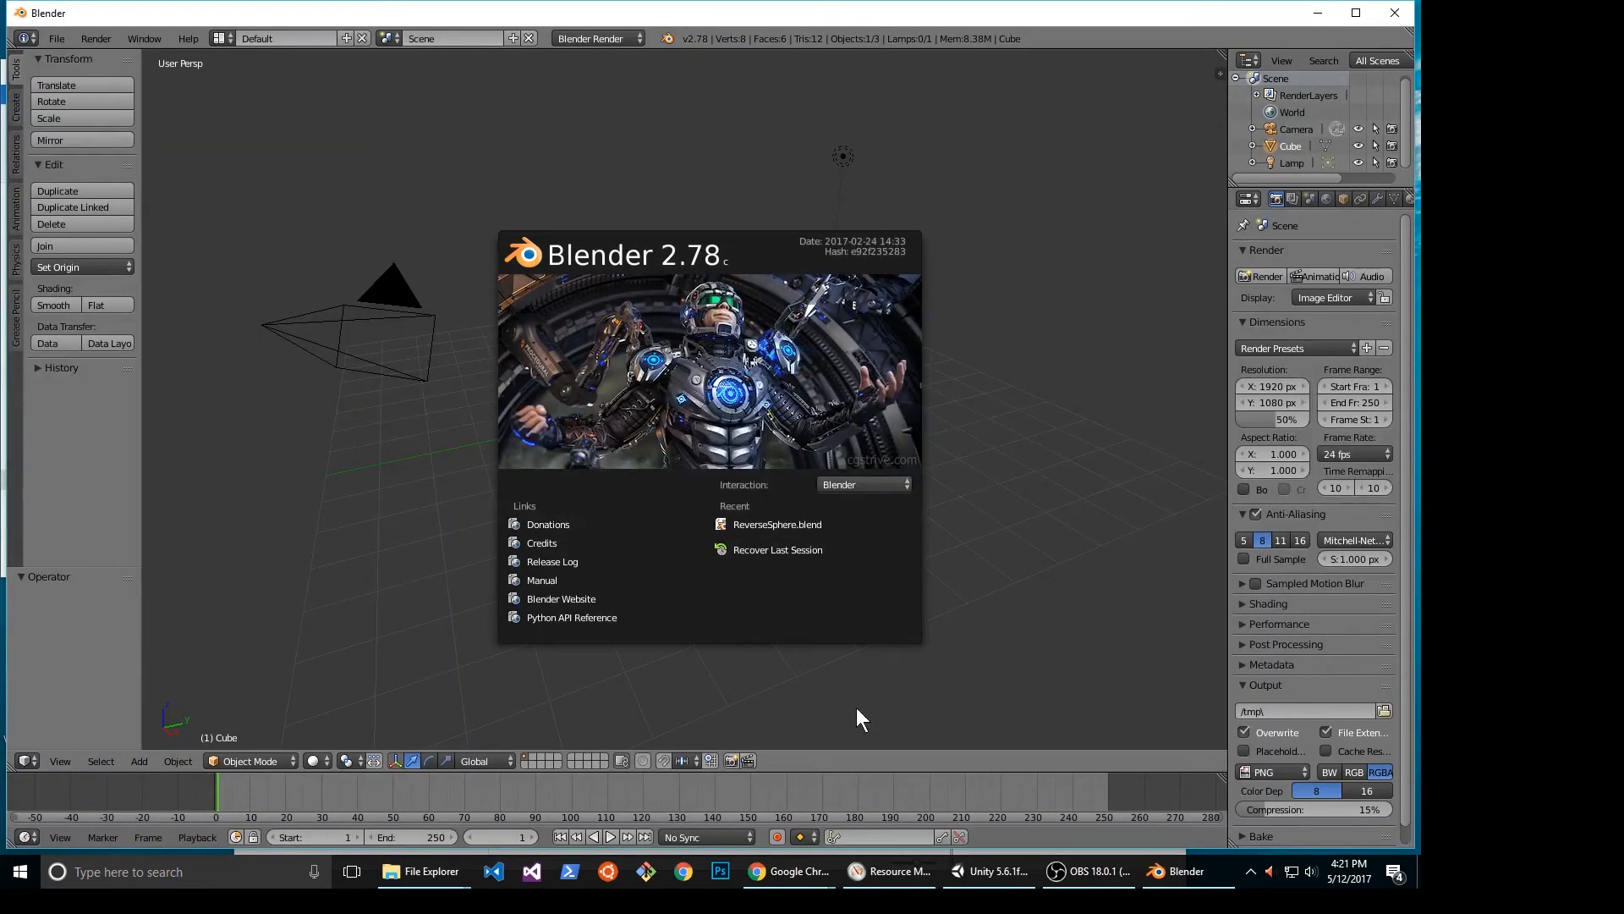
mouse_move(1064, 462)
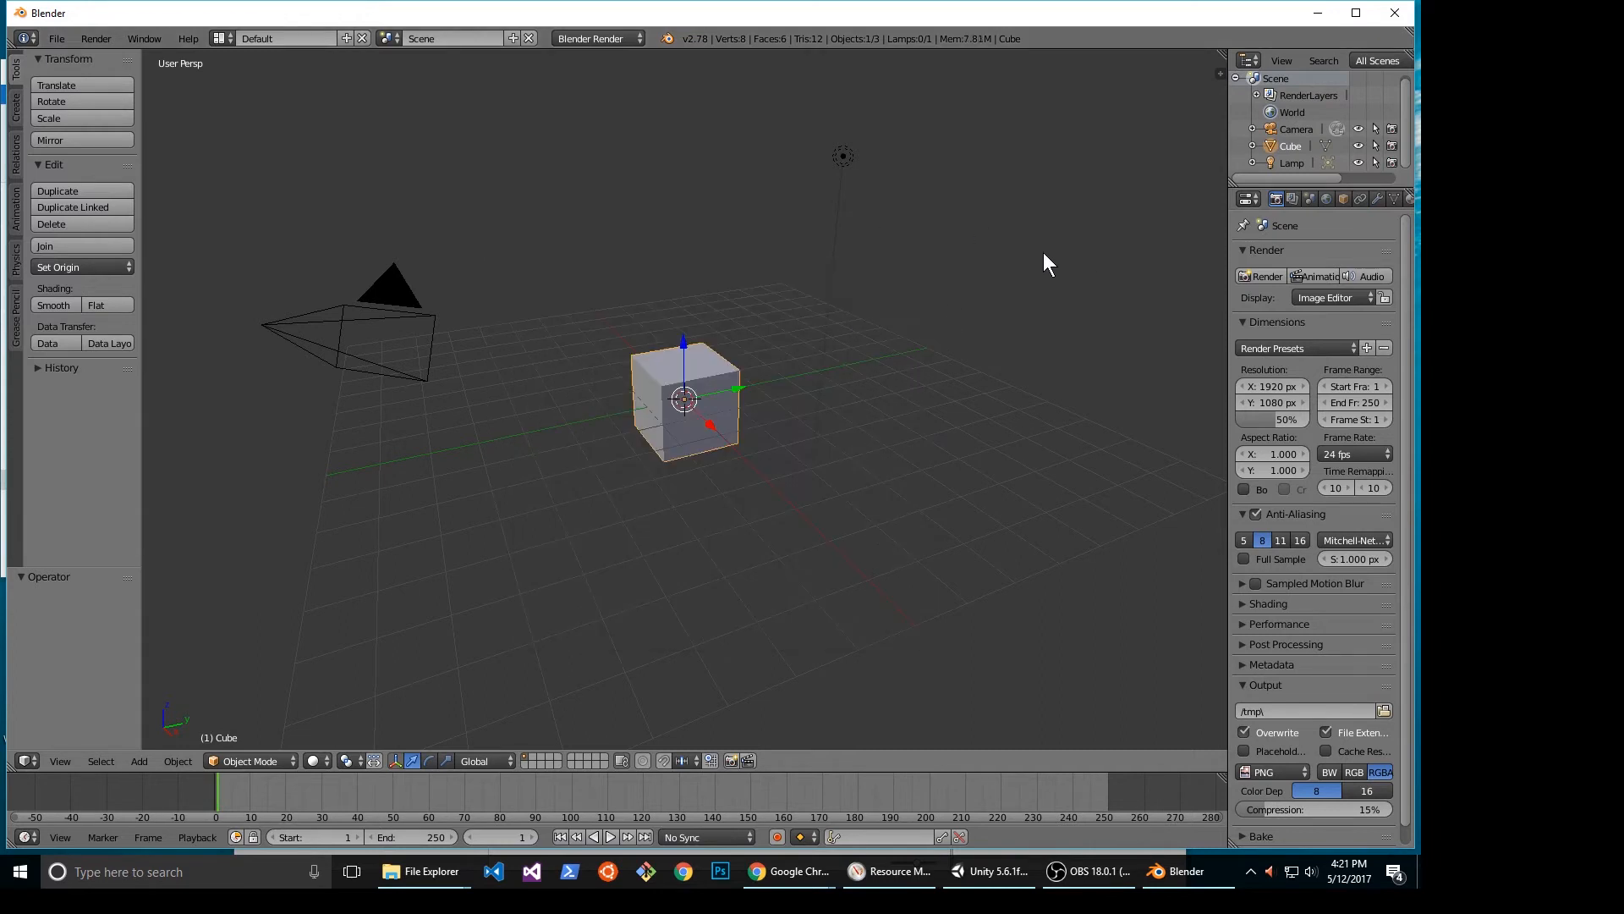
Delete the camera, cube and lamp from the Outliner, leaving only render layers and world.
left_click(1295, 128)
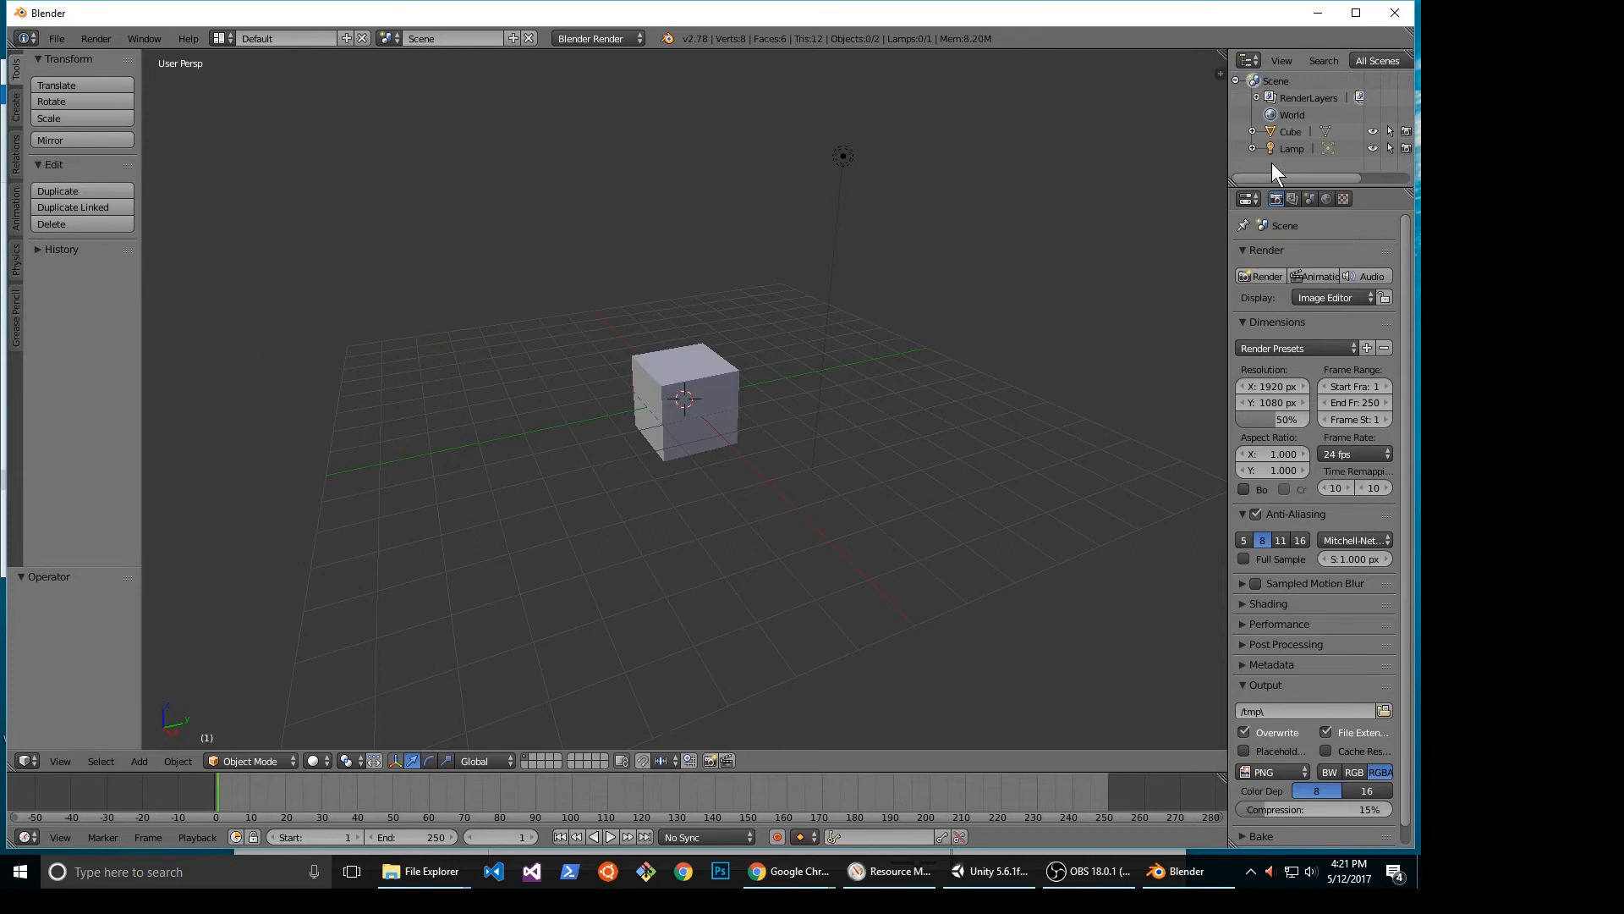
right_click(1289, 132)
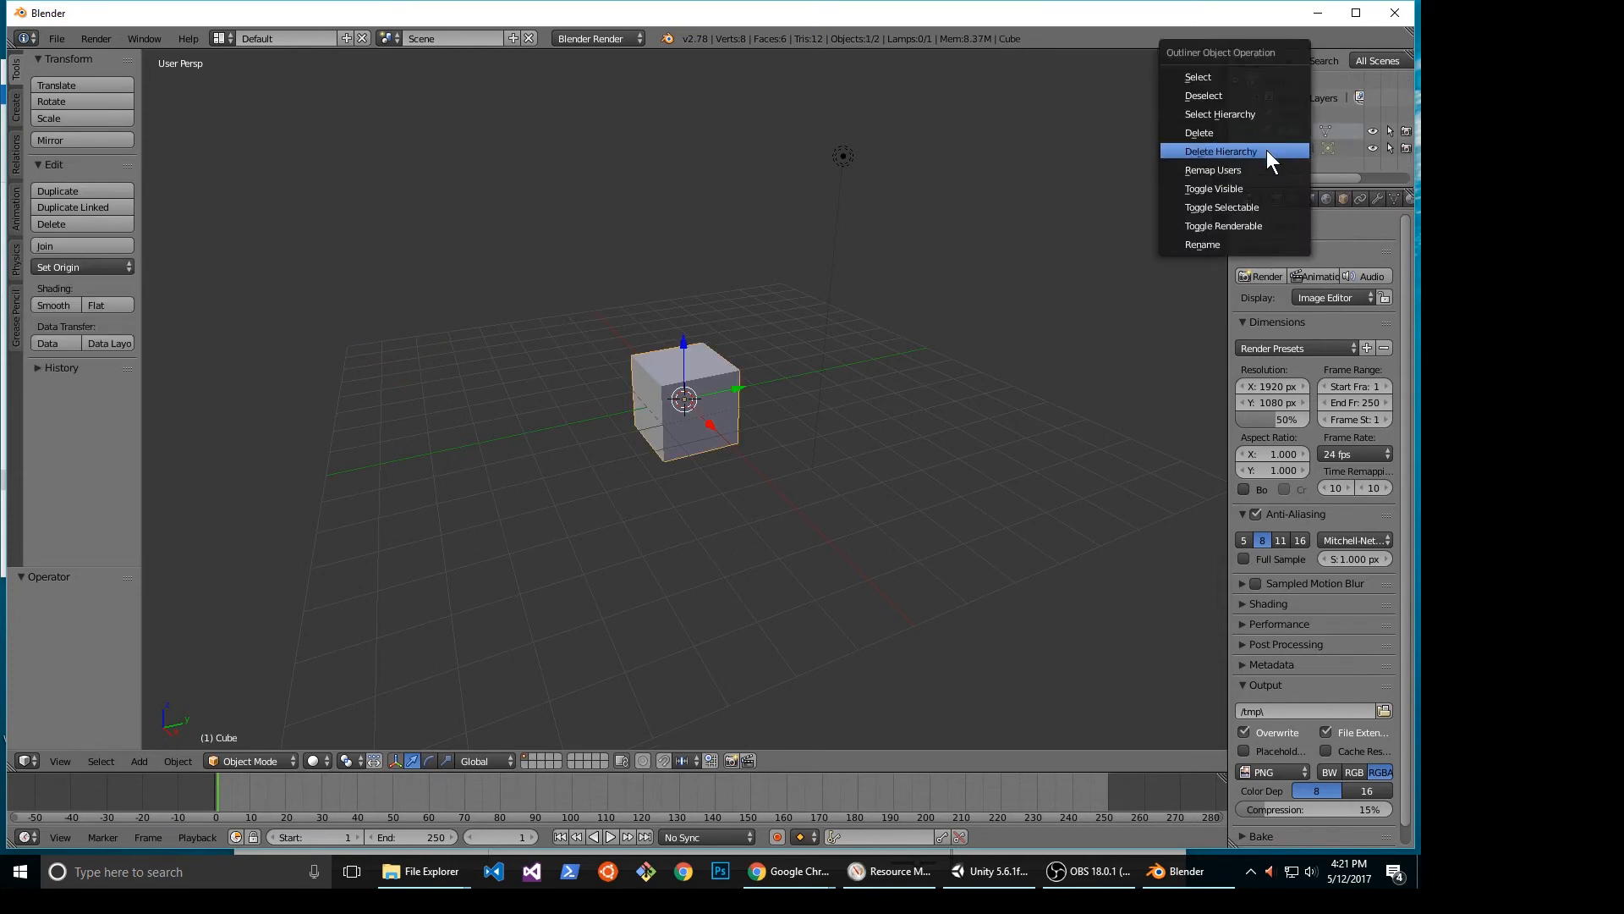
left_click(1220, 150)
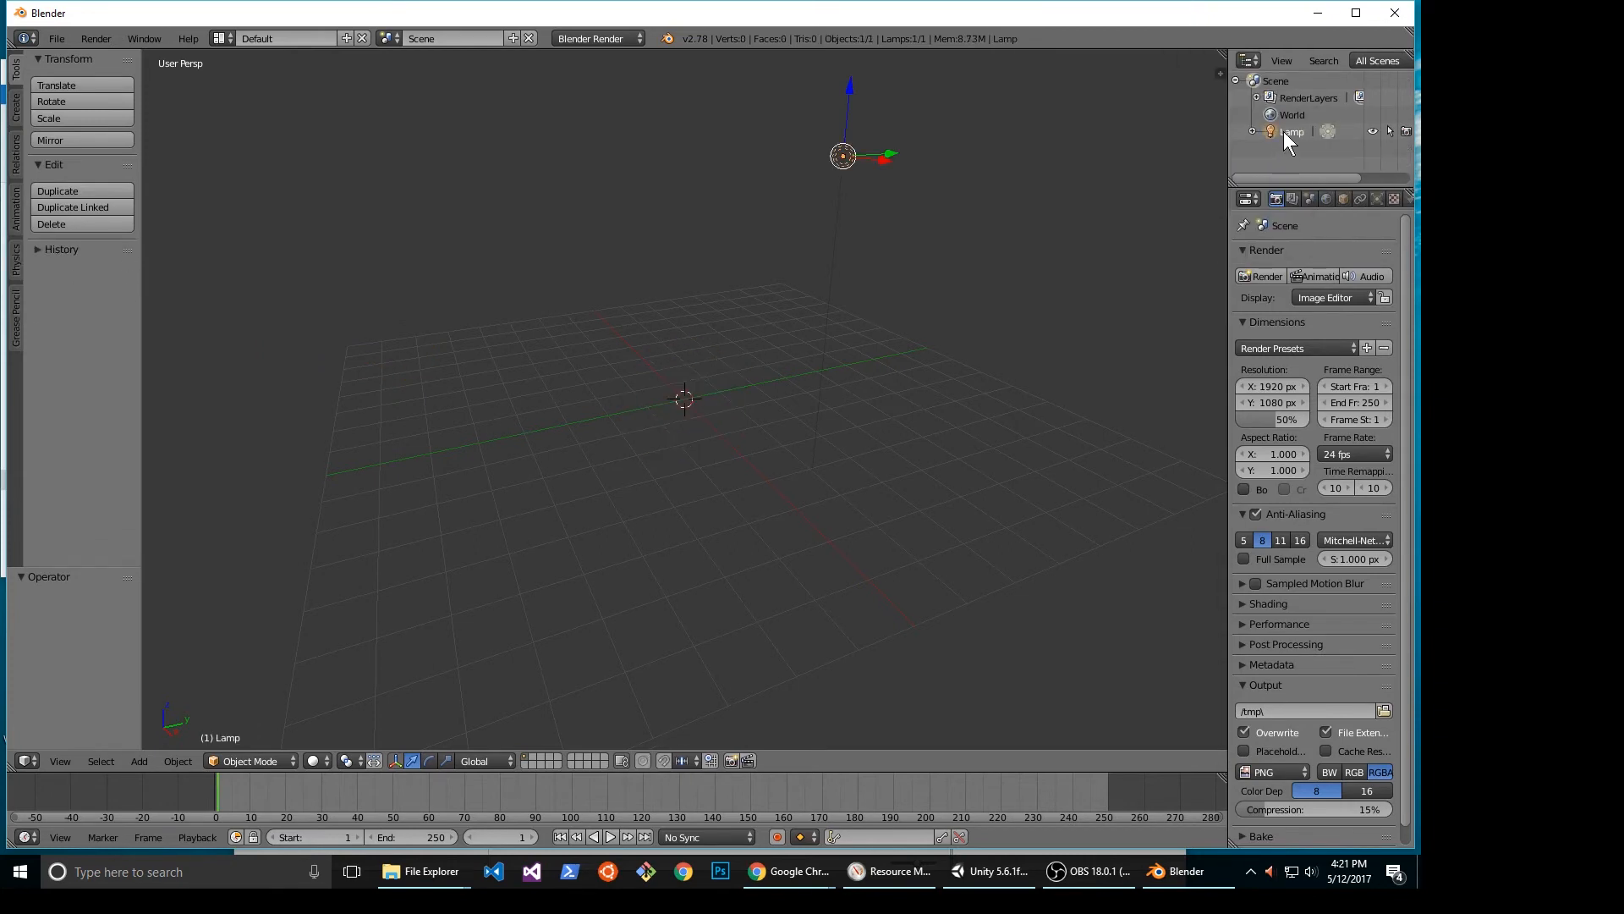
right_click(1293, 132)
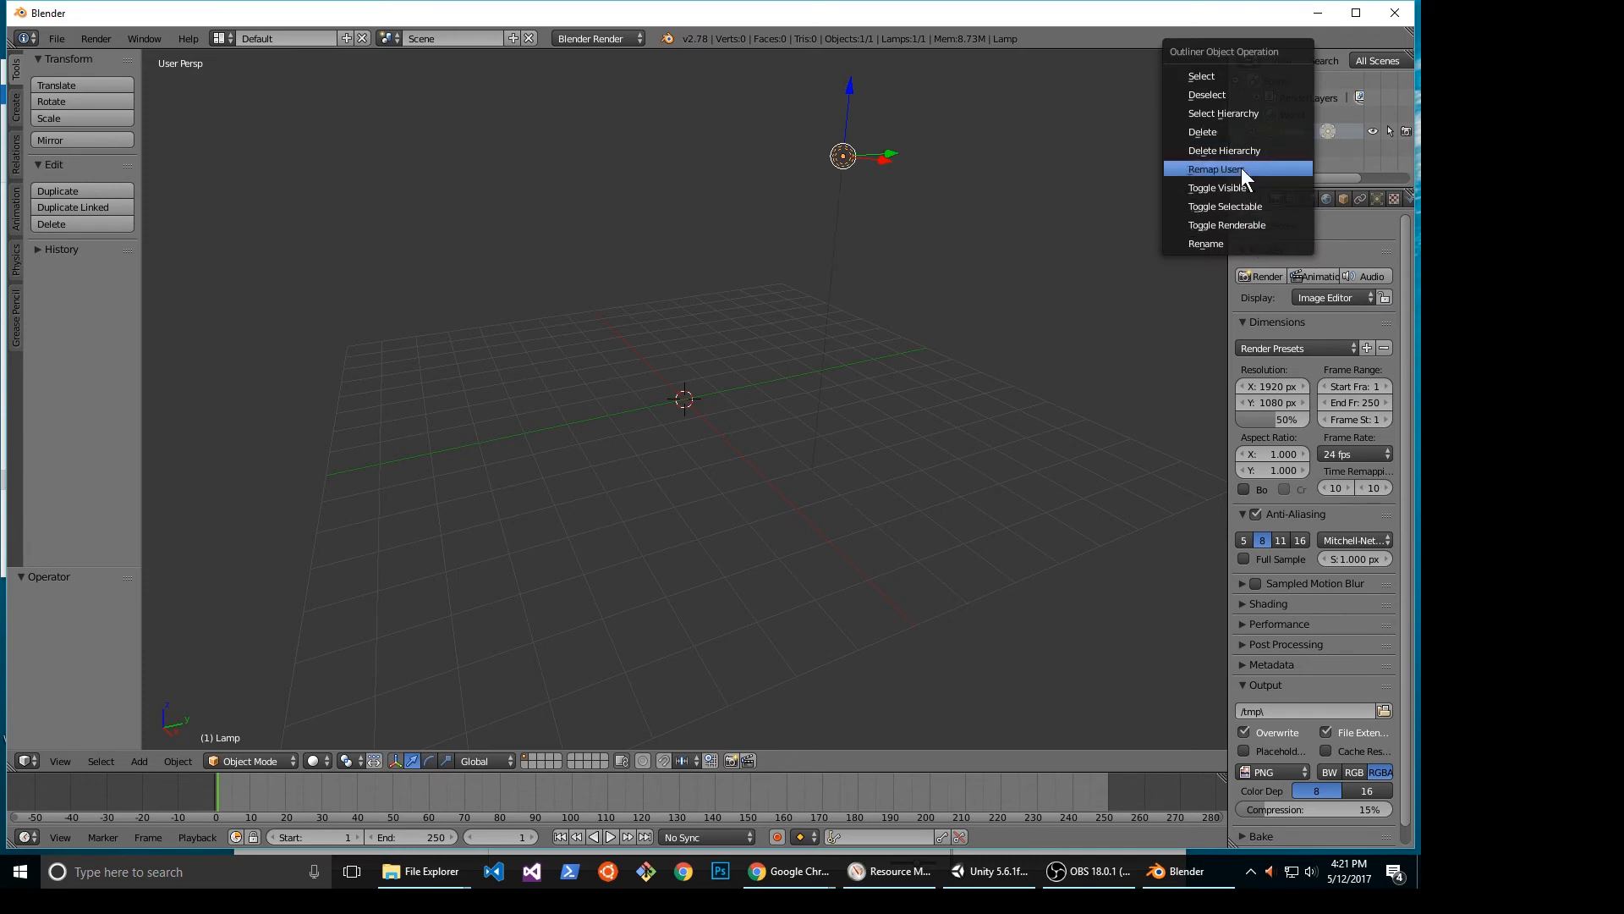
left_click(1201, 132)
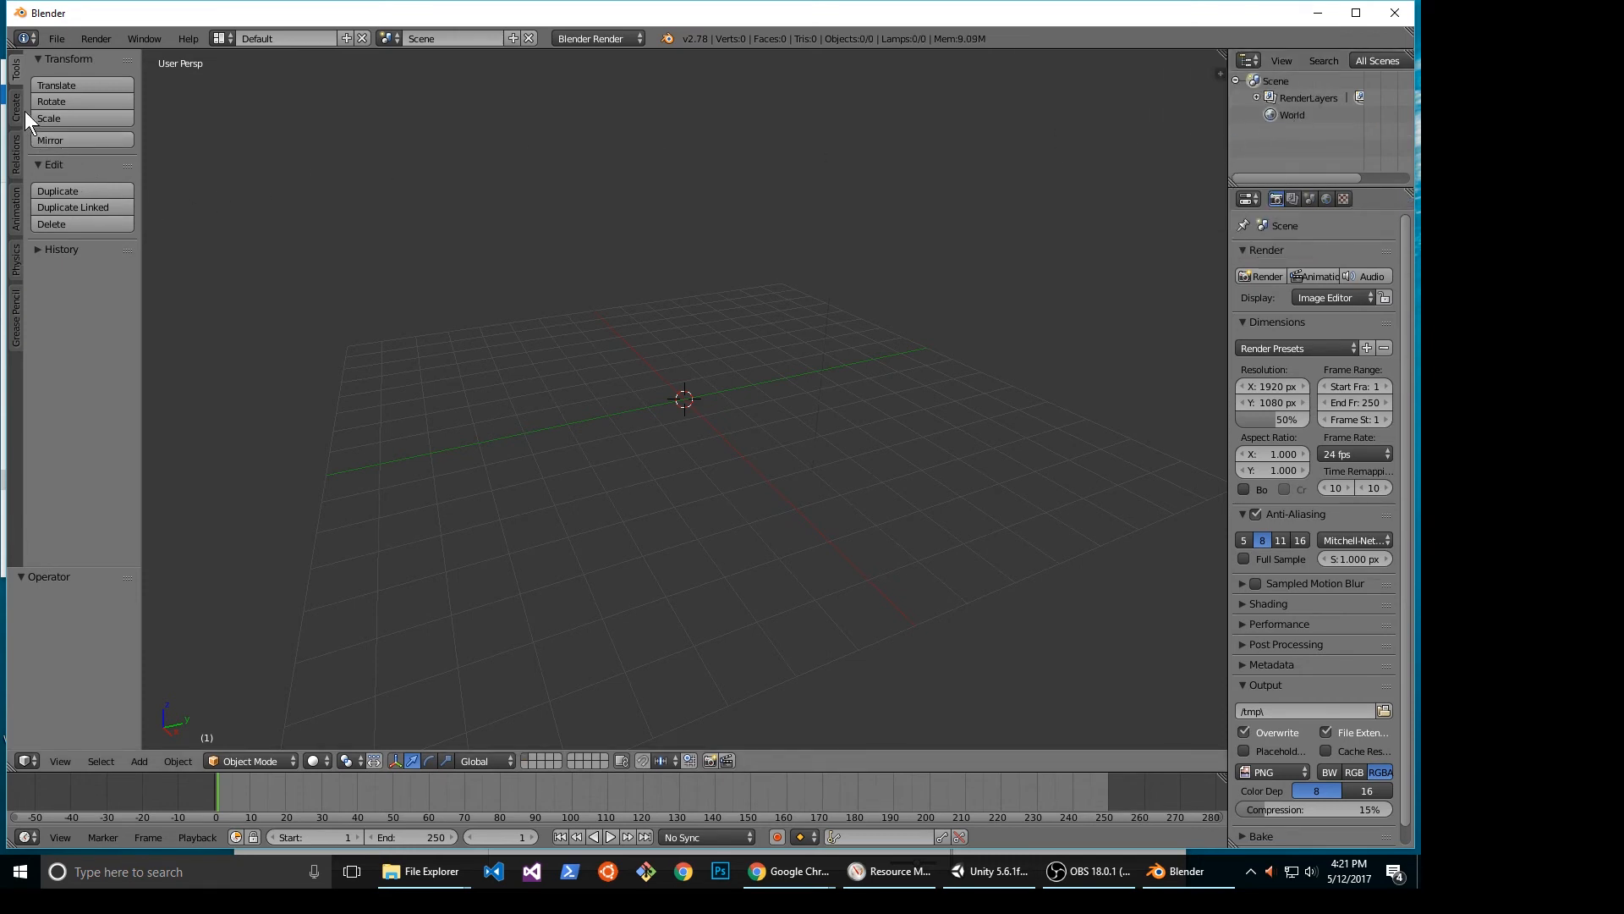
Add an Ico Sphere with 6 subdivisions and Generate UVs enabled.
left_click(12, 100)
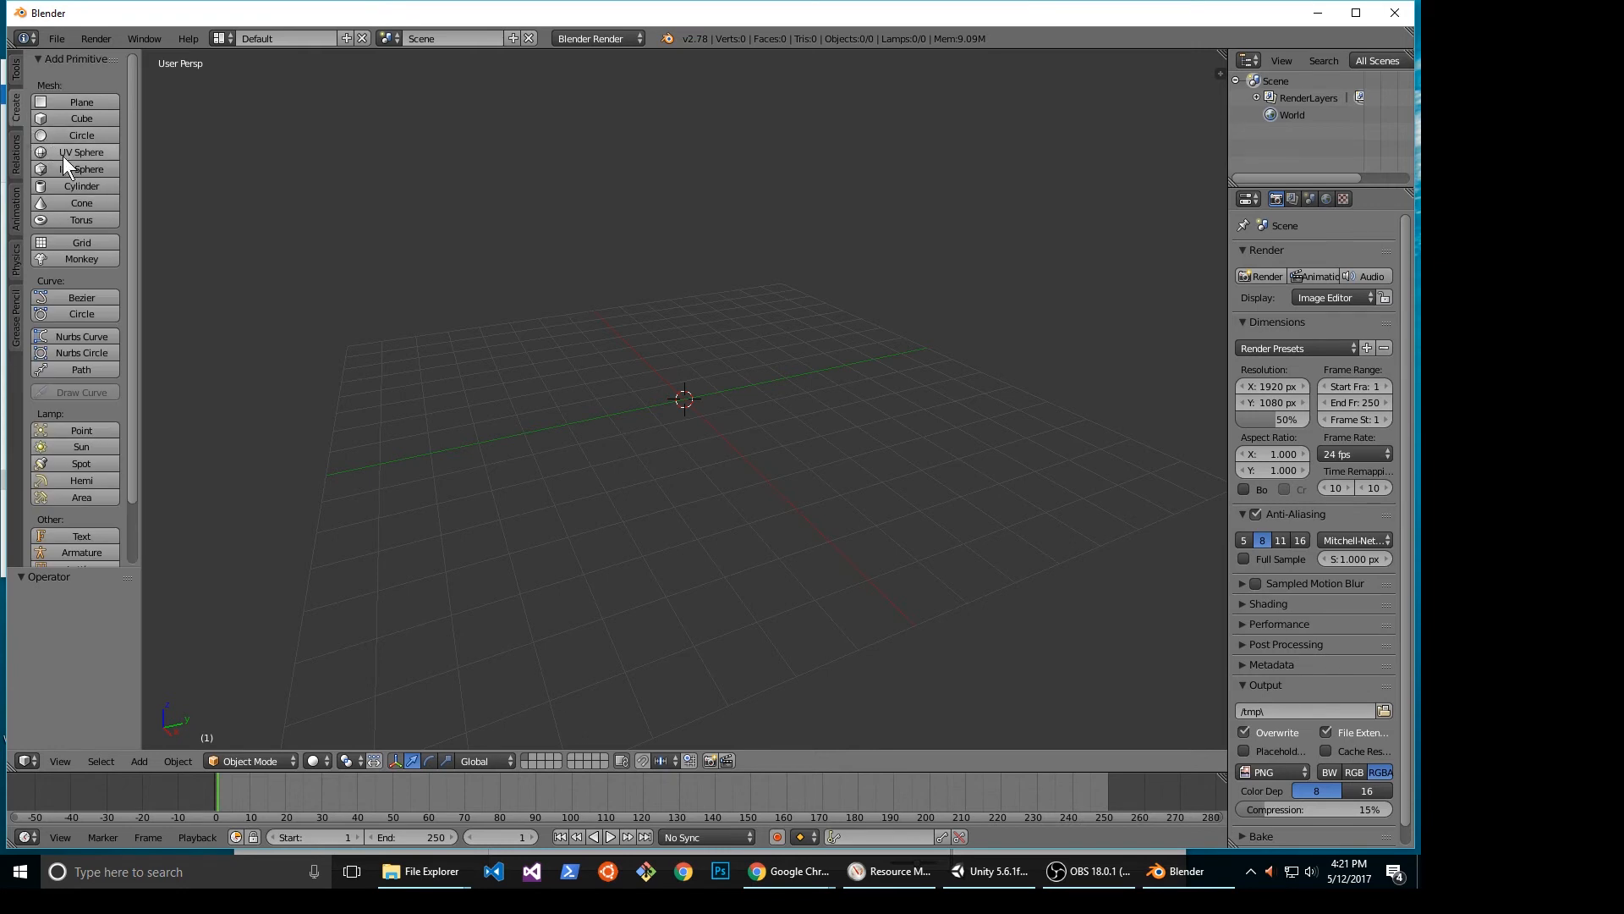
mouse_move(81, 169)
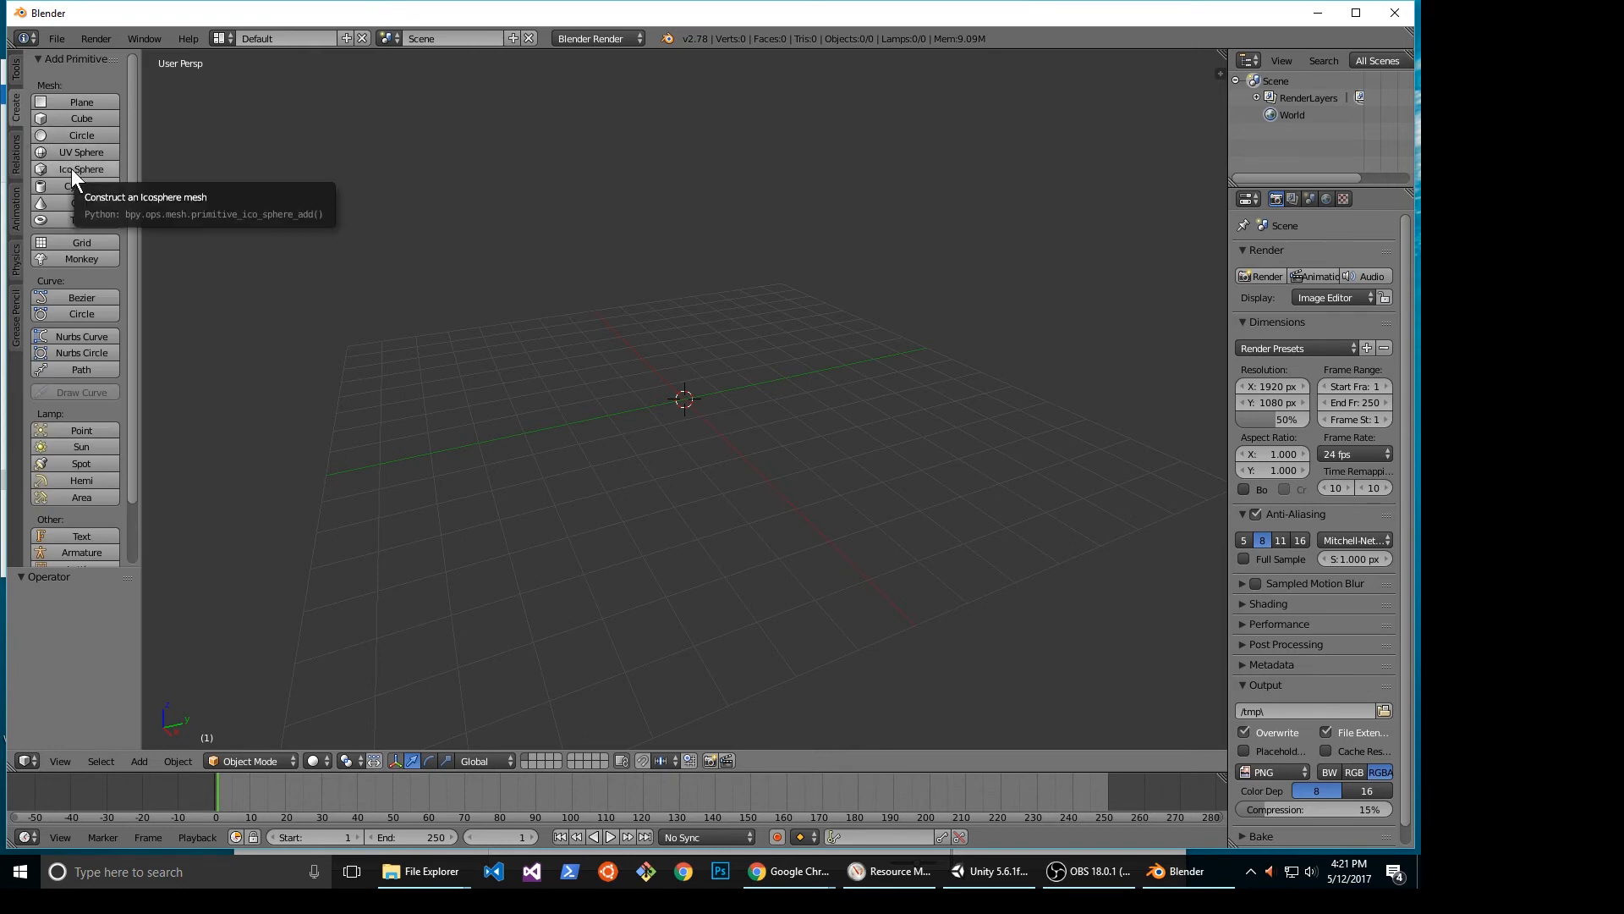
left_click(81, 169)
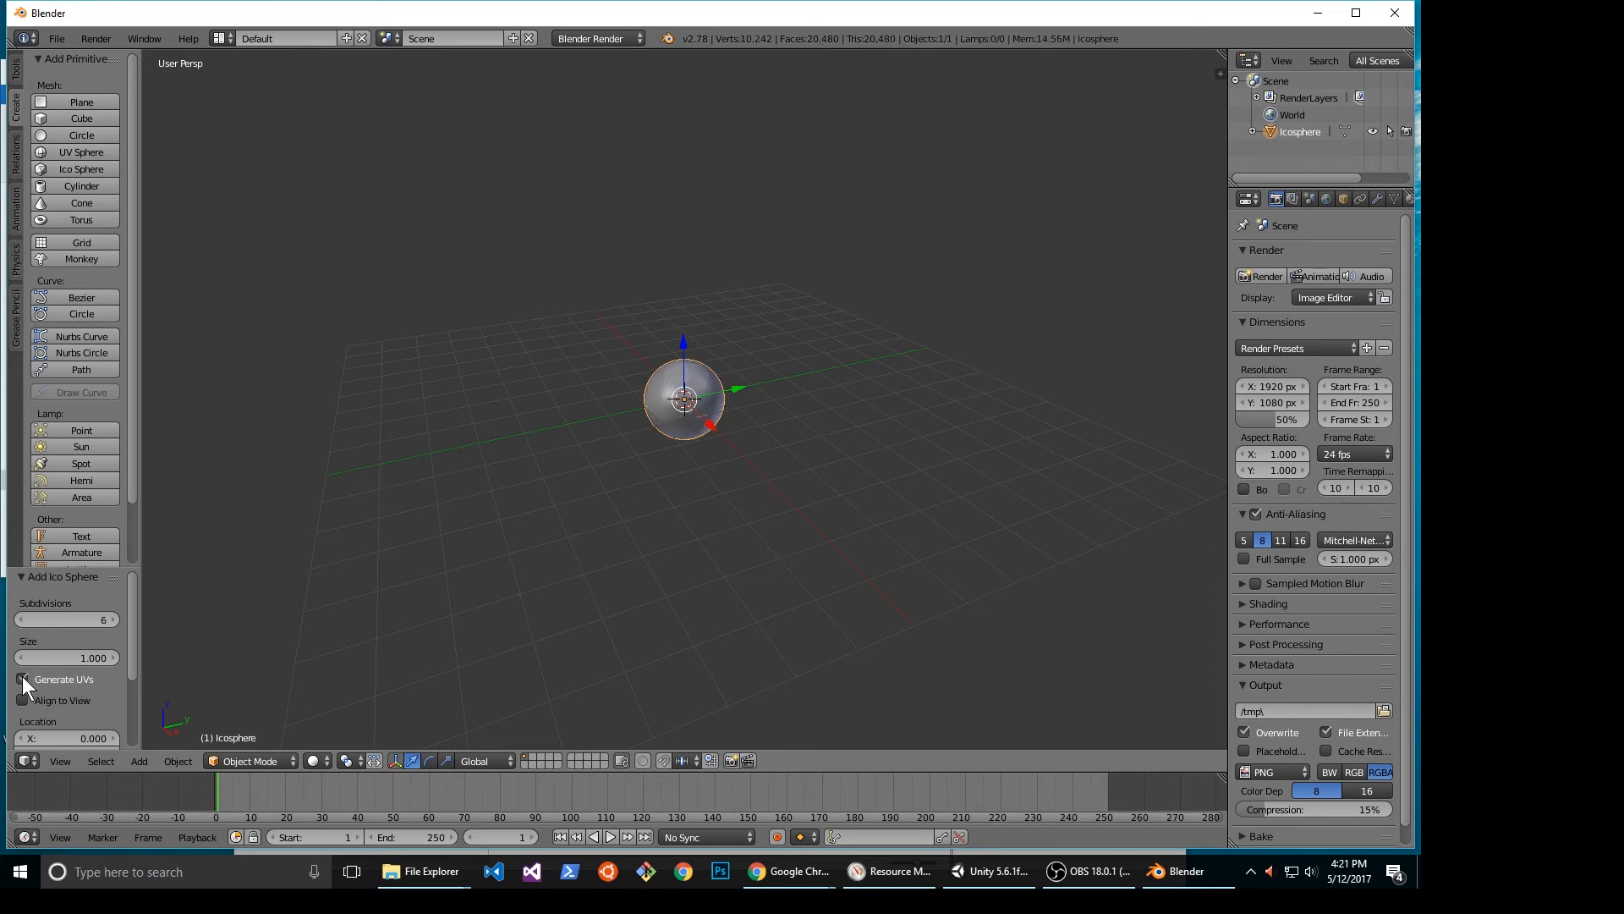
left_click(20, 679)
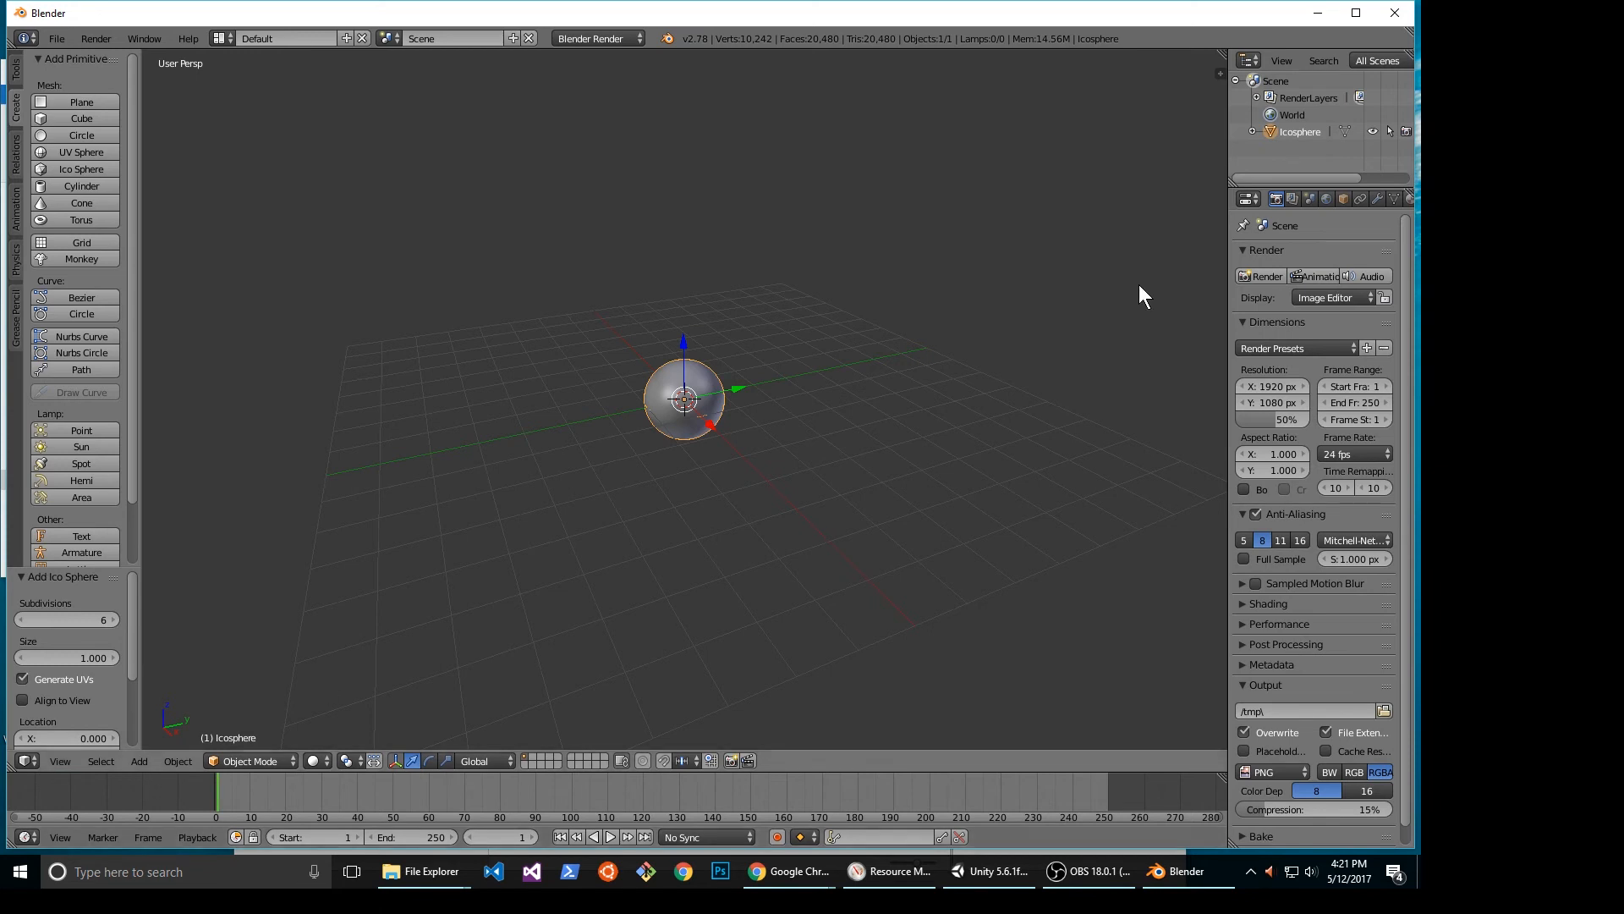
mouse_move(308, 744)
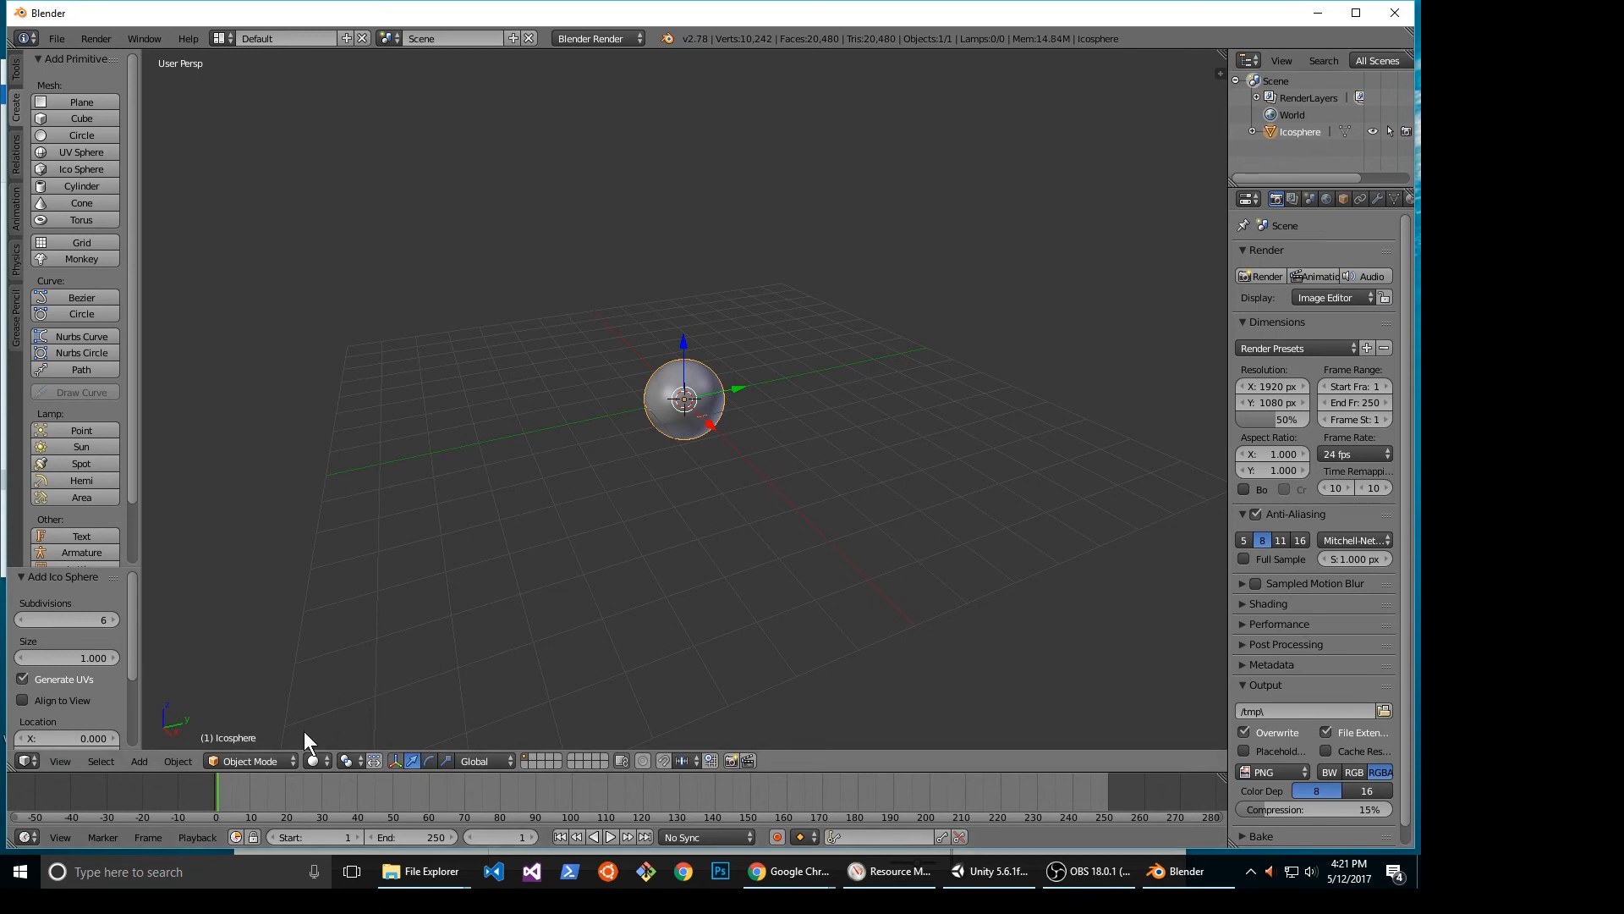
left_click(249, 760)
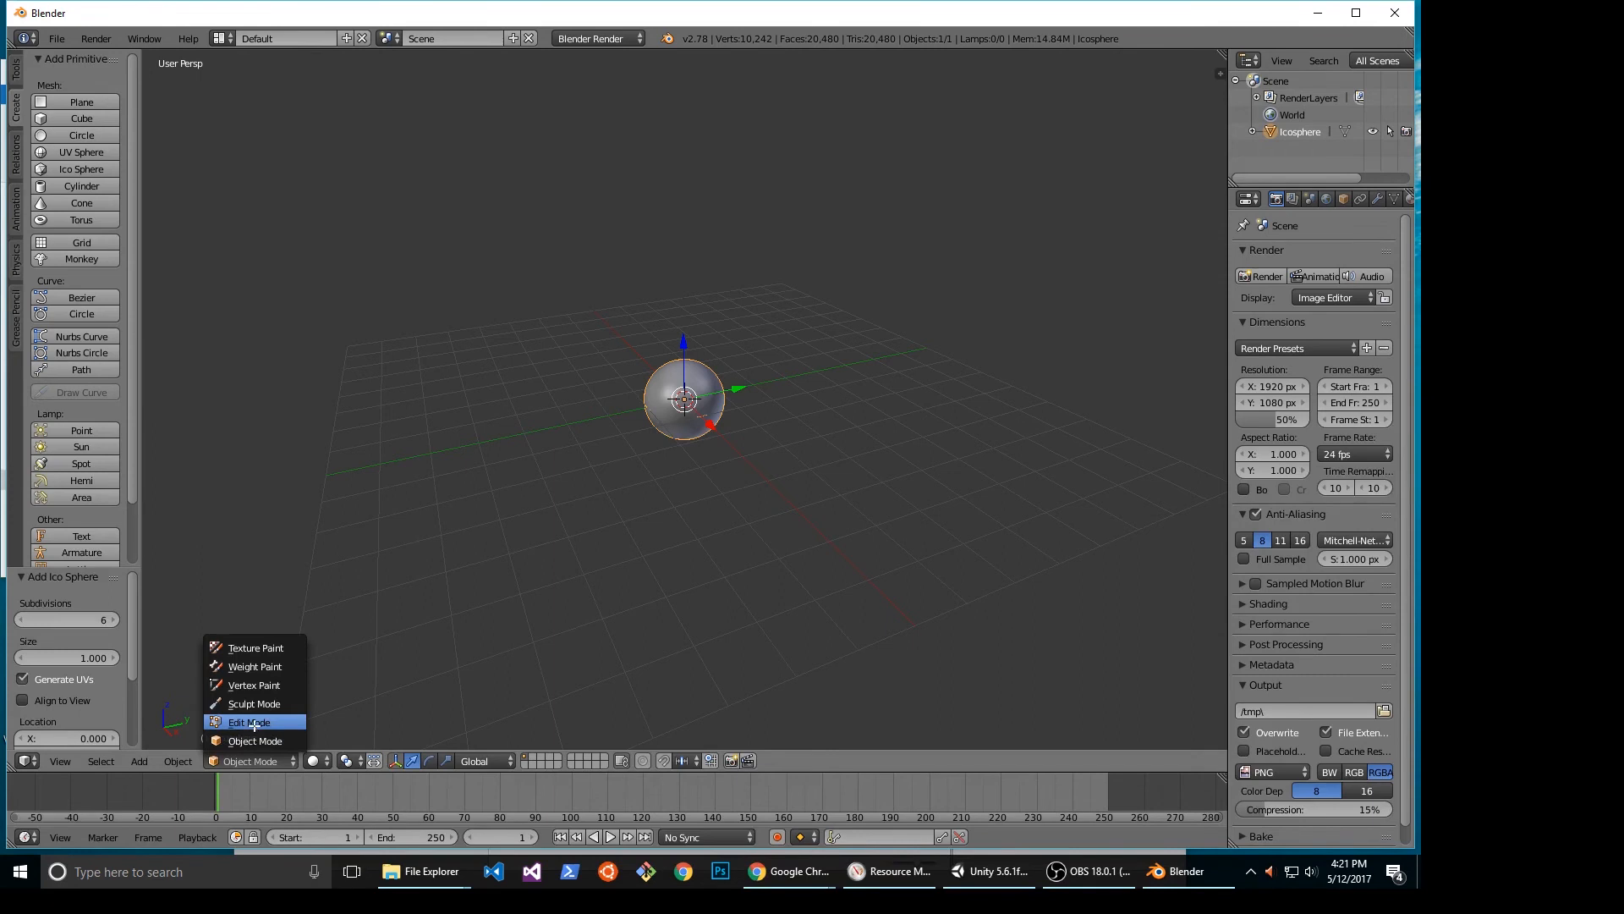
In Edit Mode, flip the icosphere's normals inward via the Specials menu.
left_click(249, 723)
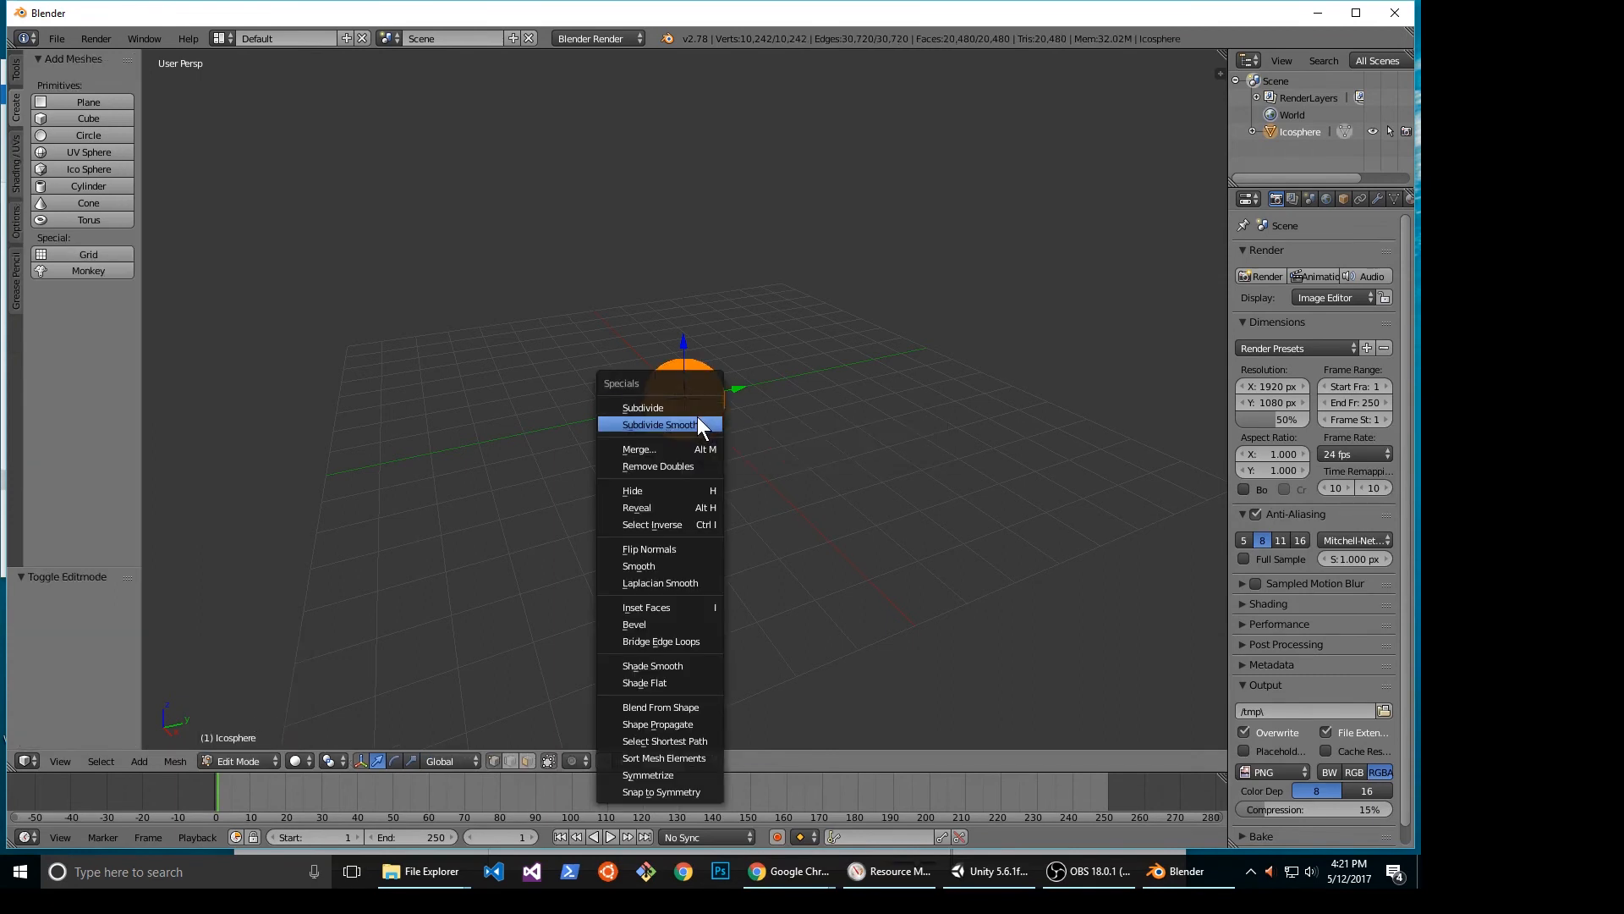
mouse_move(658, 465)
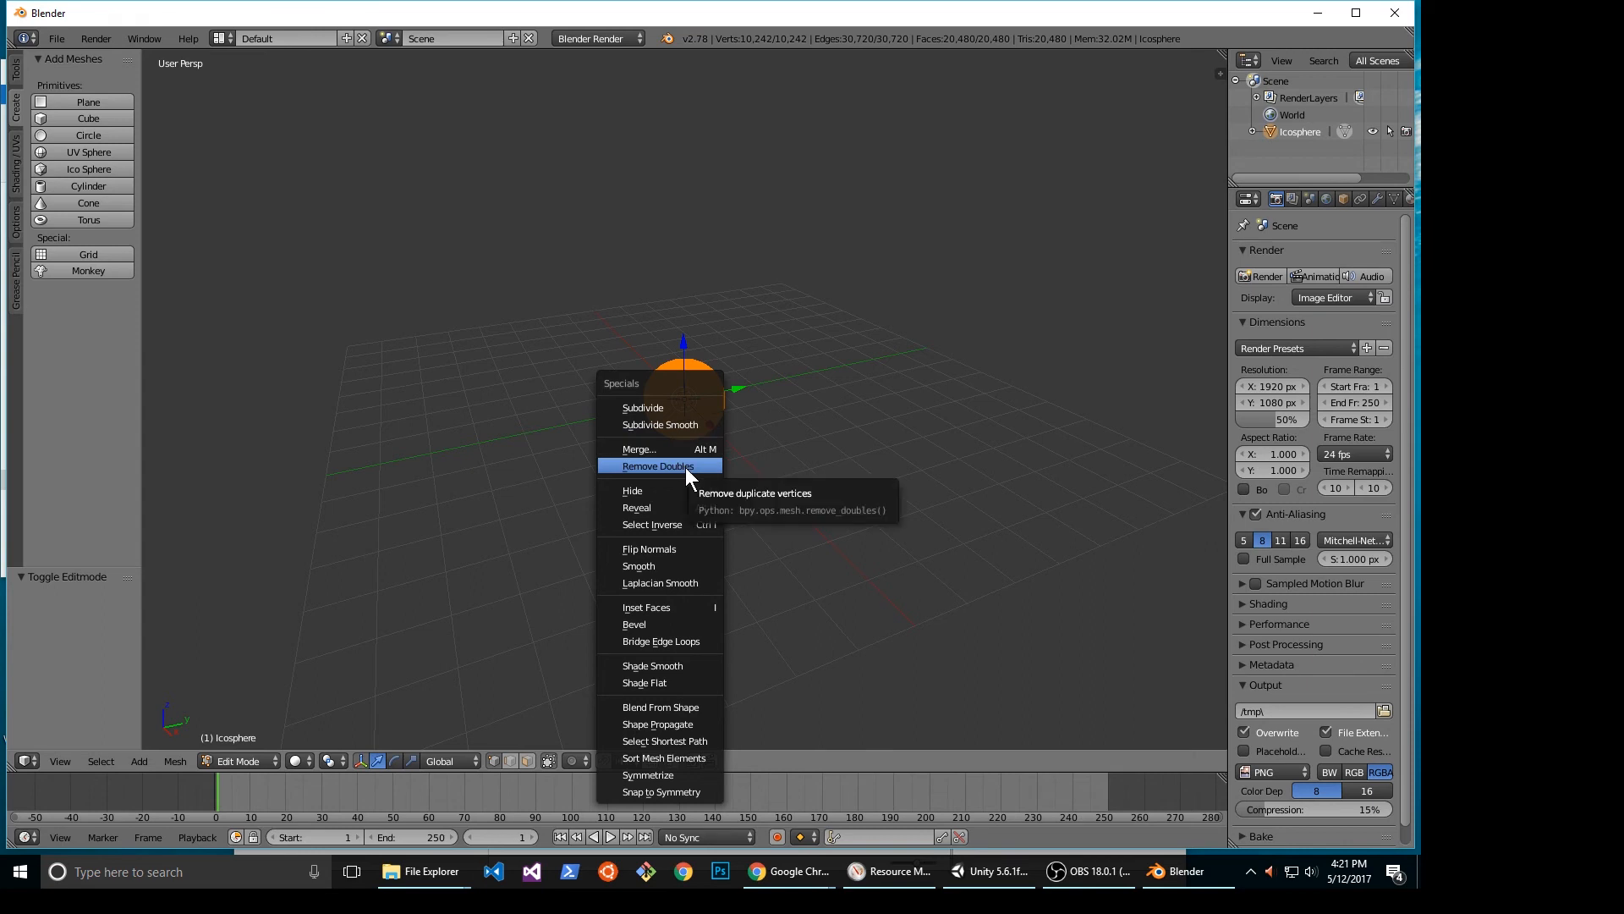
mouse_move(690, 477)
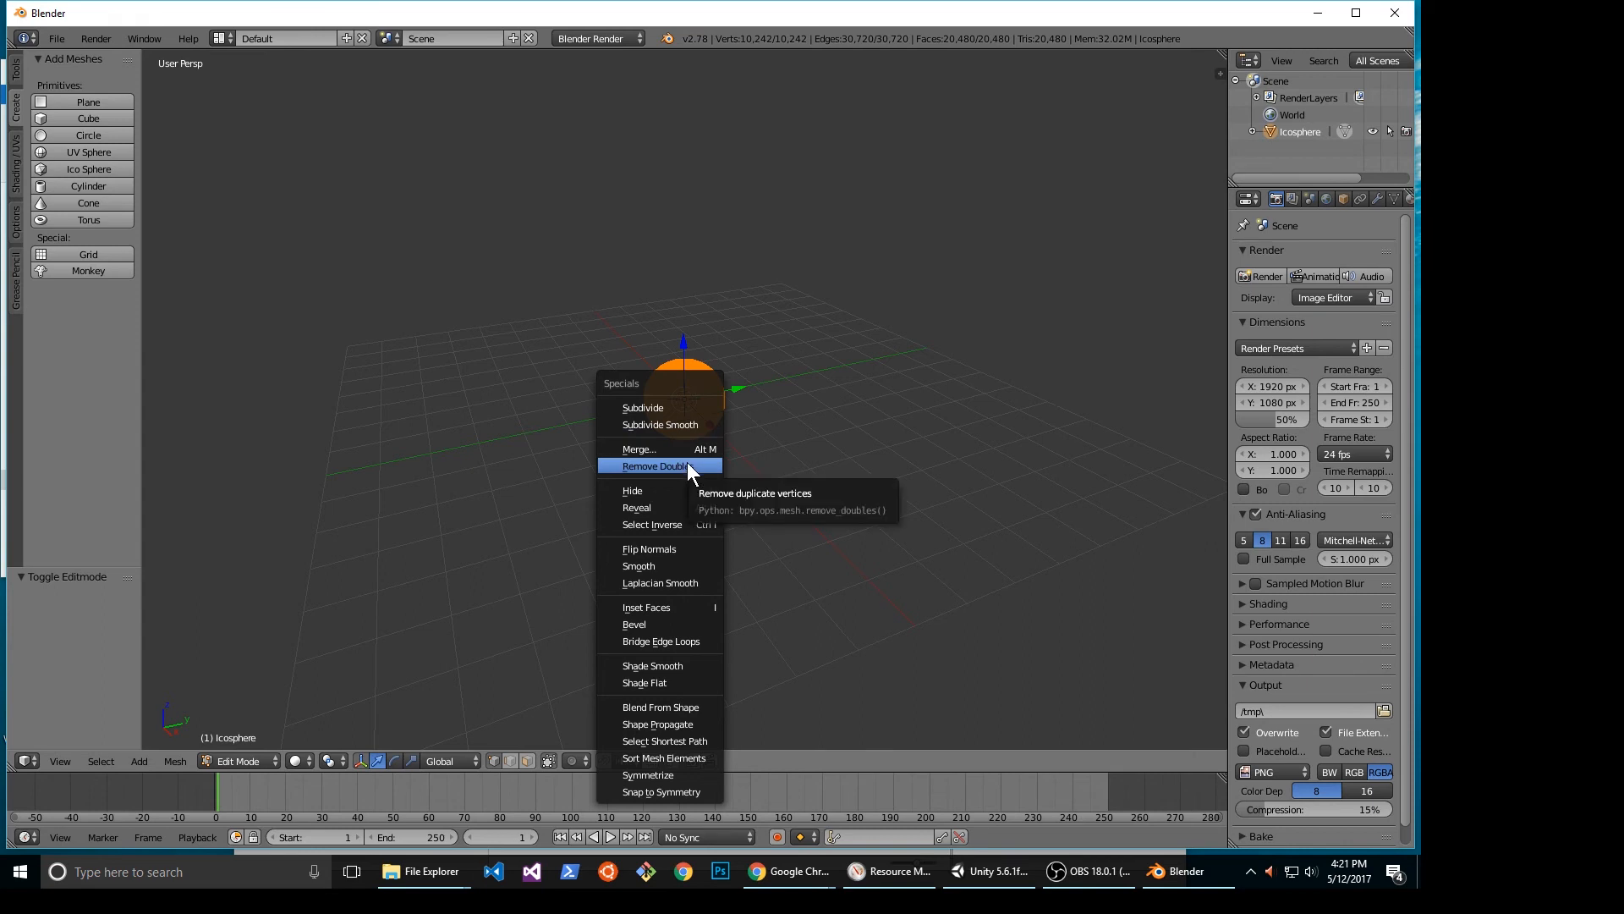
left_click(656, 464)
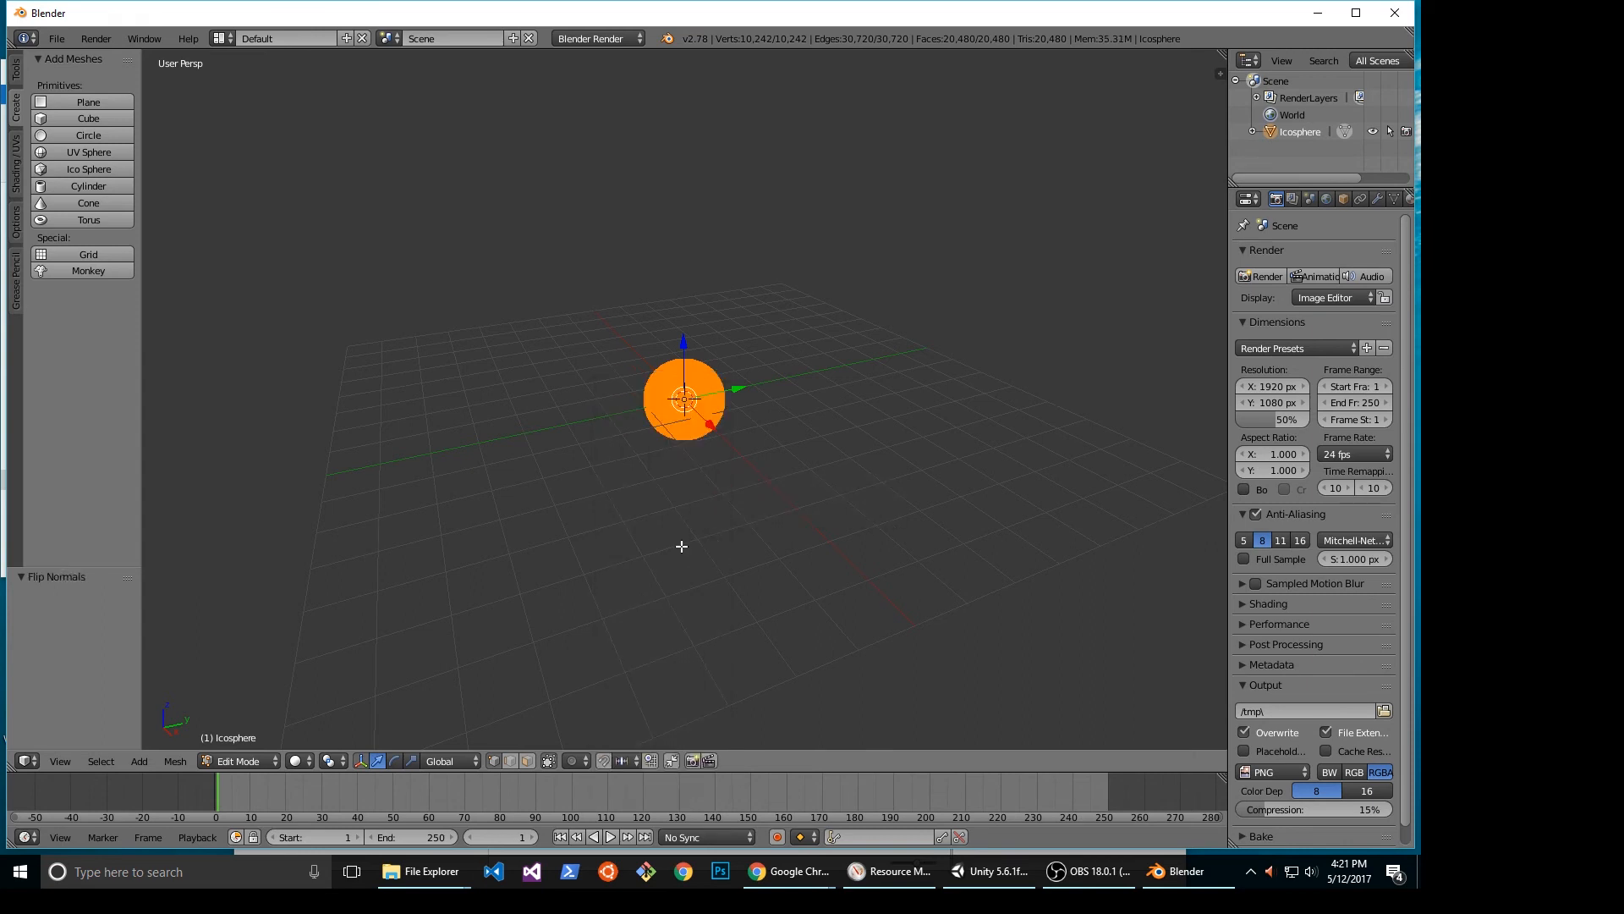
left_click(56, 38)
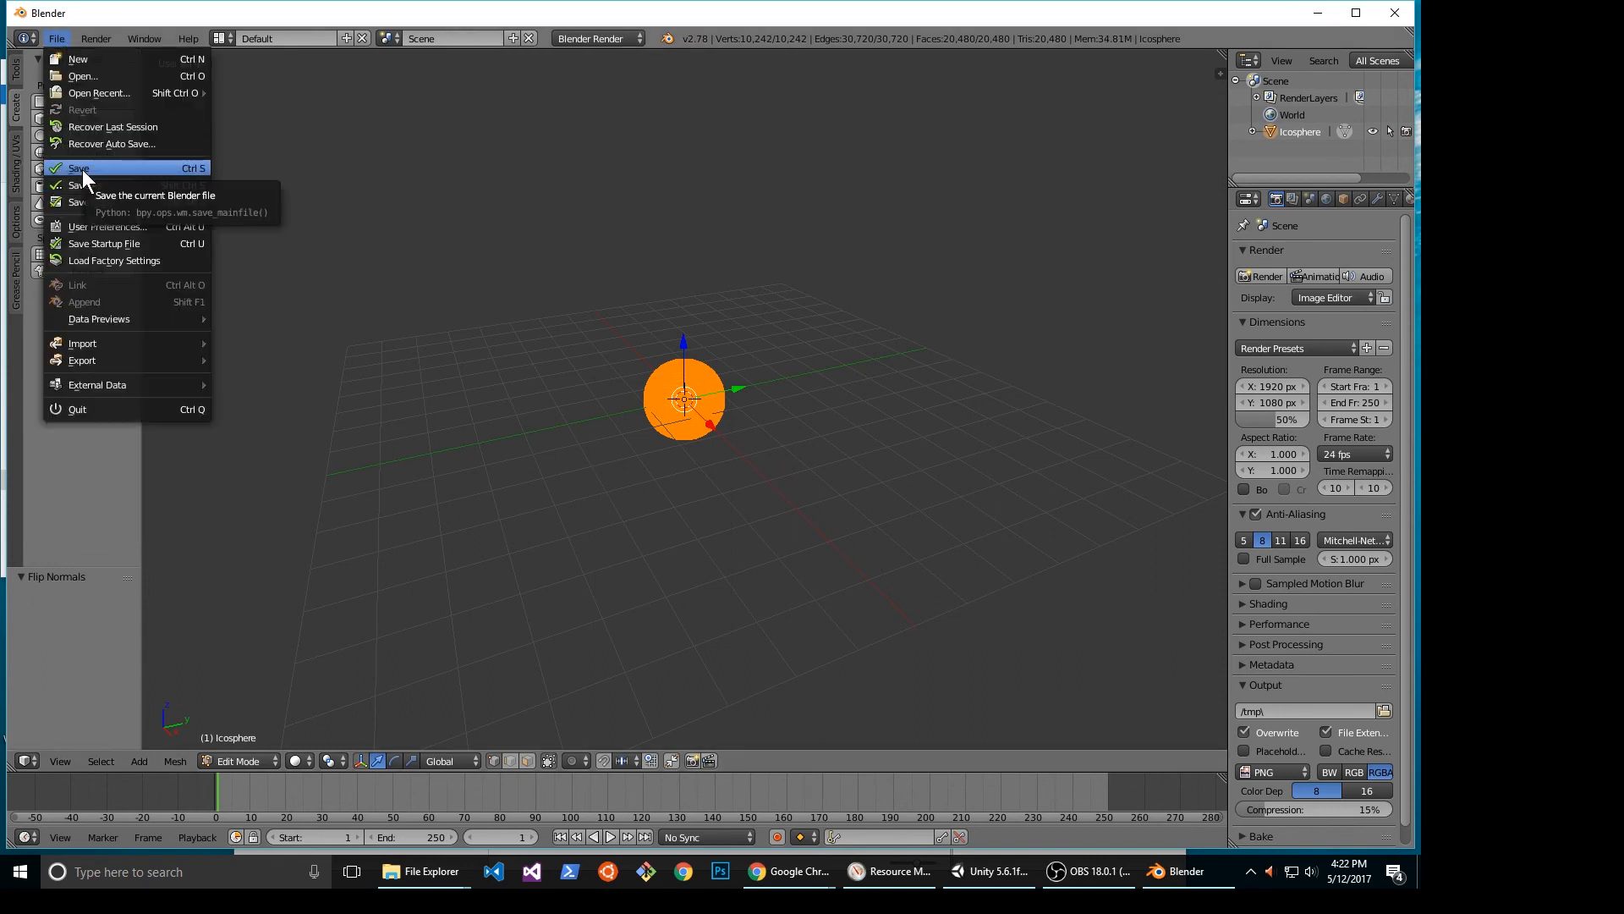
Save as inside-sphere.blend in uvc-blender-sphere and bring that folder window forward.
left_click(80, 167)
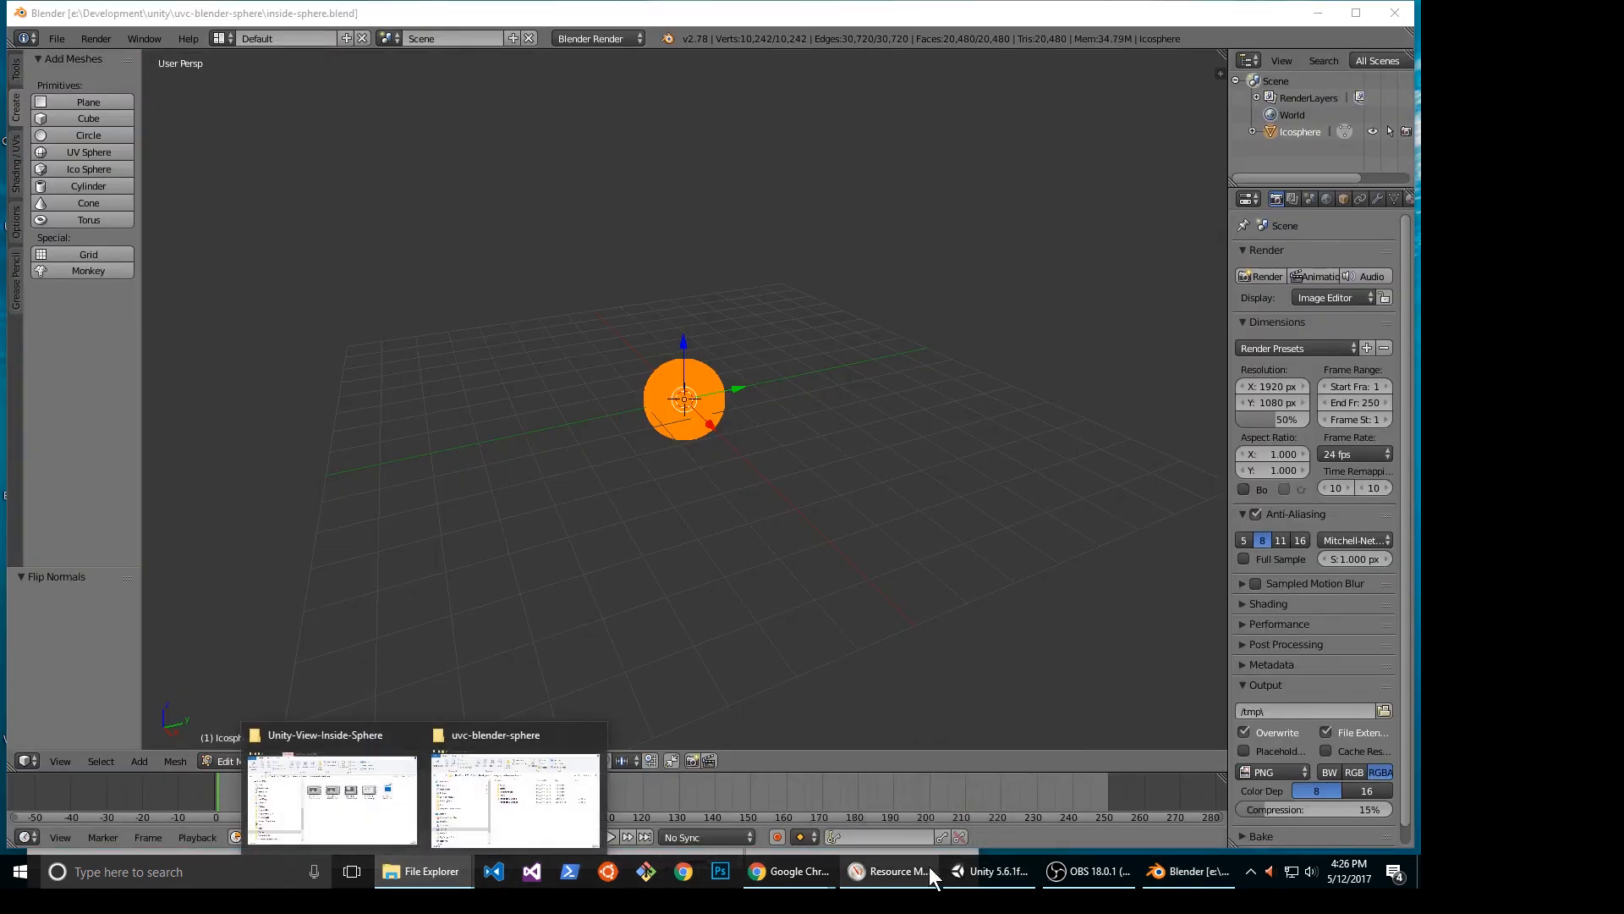
left_click(991, 869)
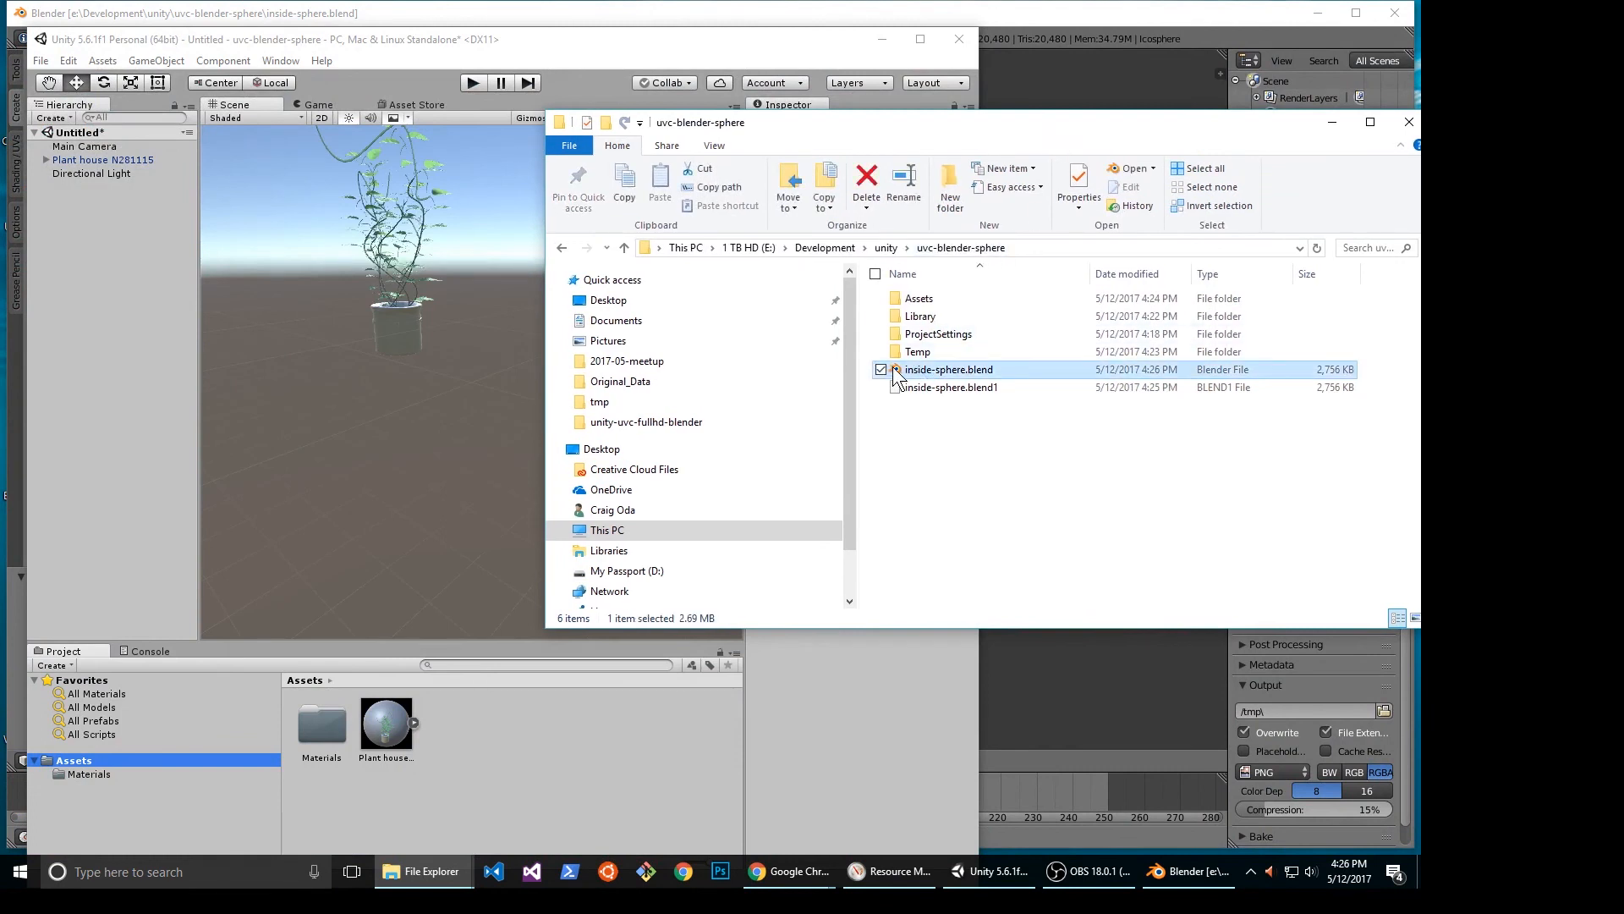
mouse_move(689, 669)
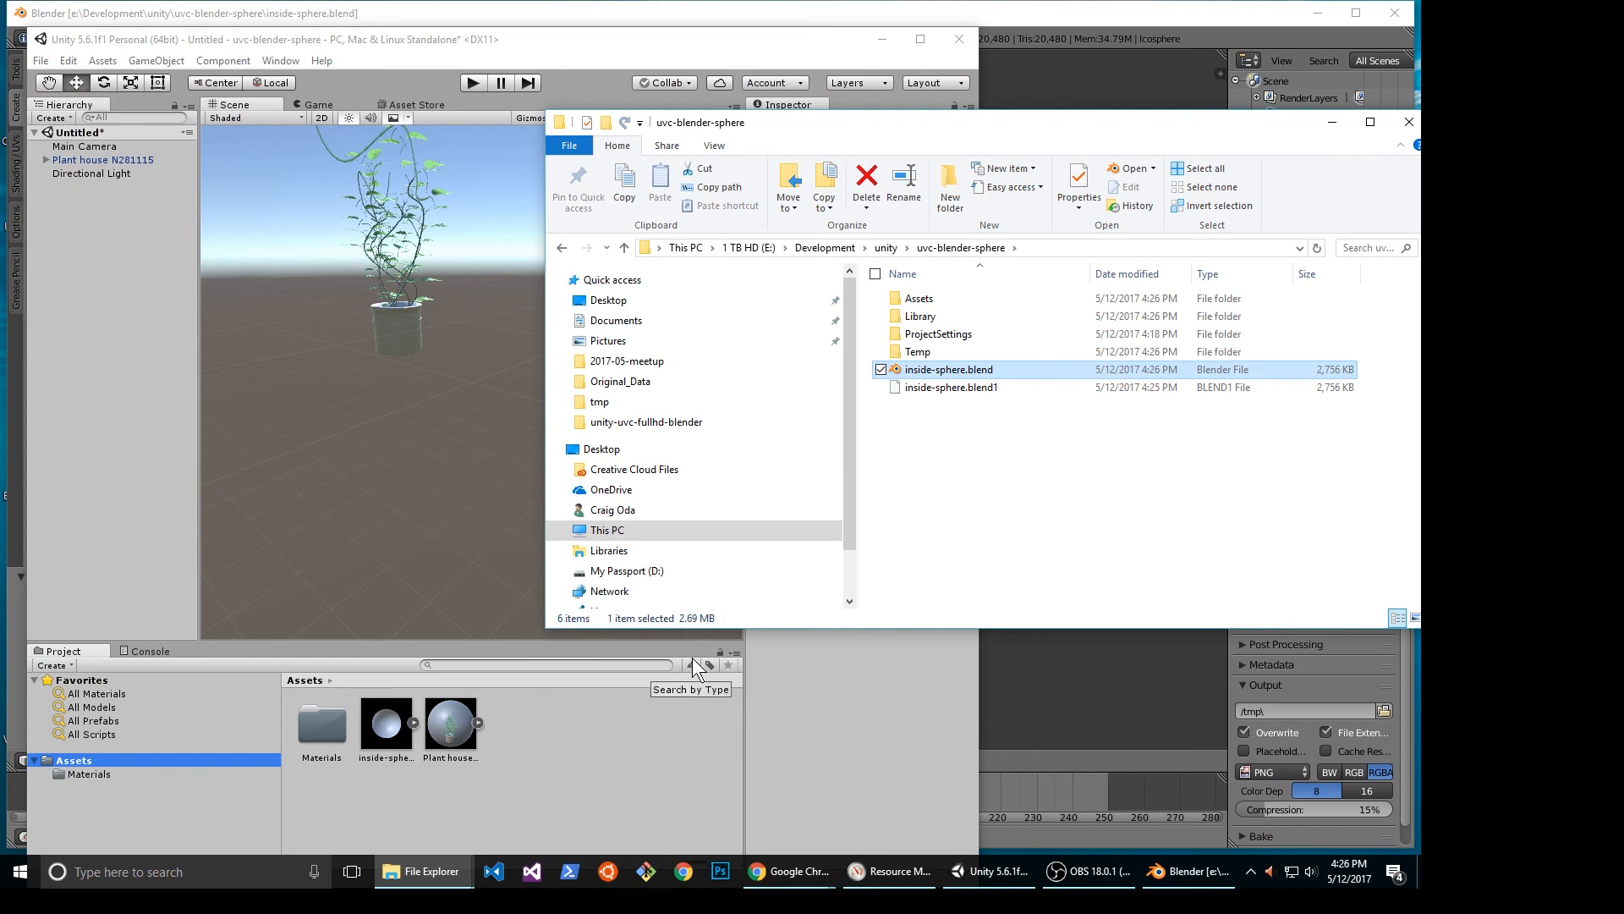
mouse_move(679, 25)
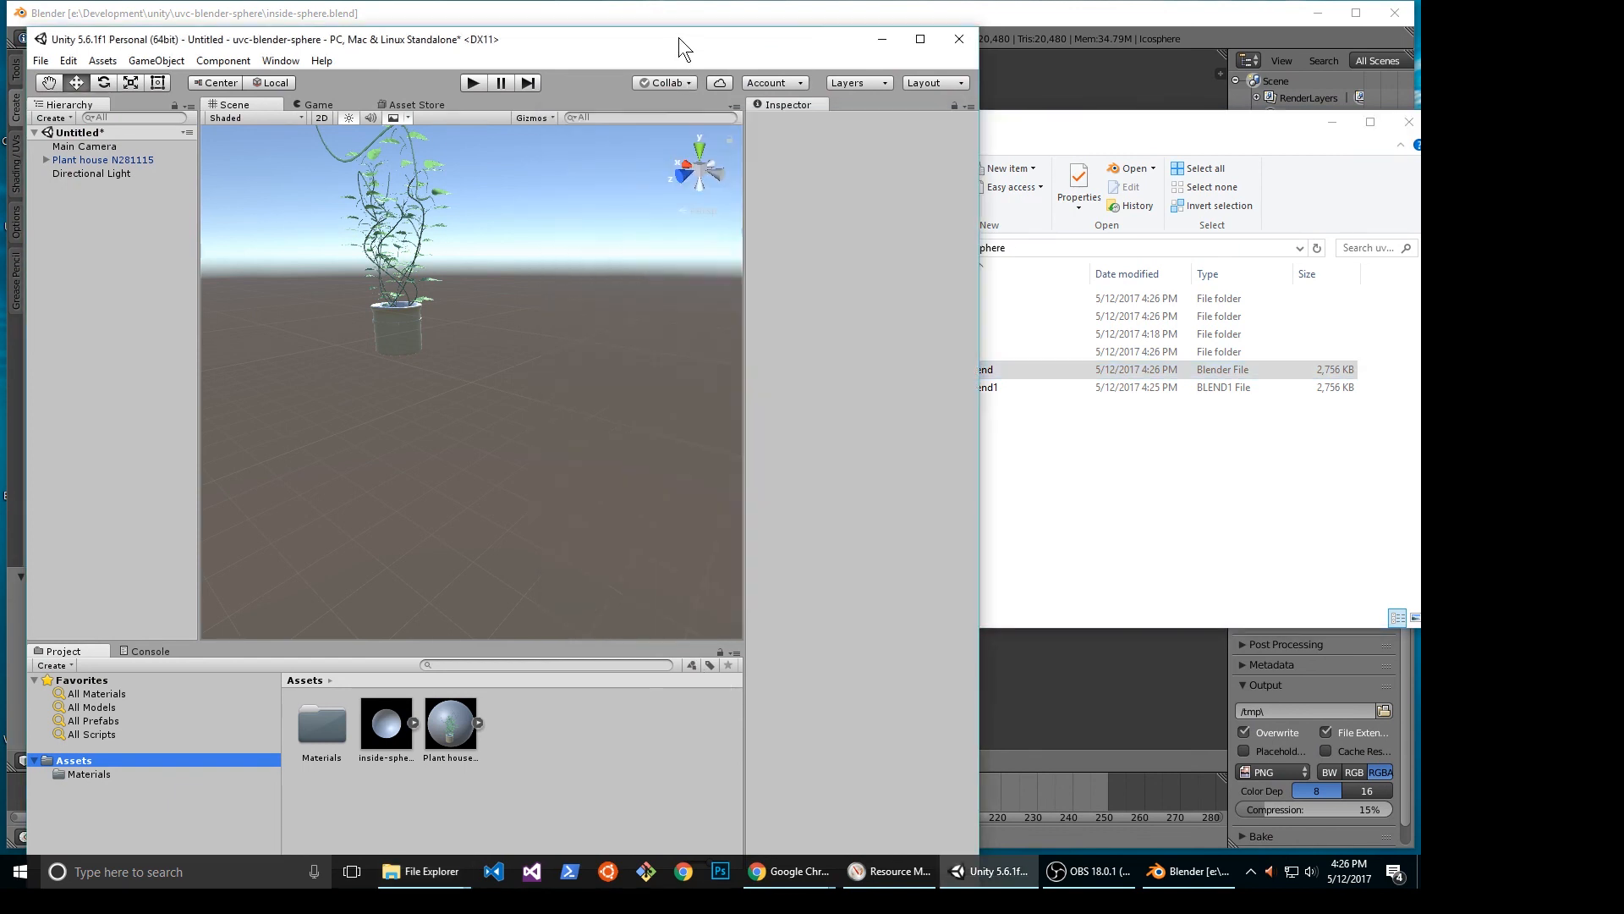
Drag the inside-sphere asset into the Scene view beside the houseplant.
left_click_drag(385, 723, 386, 570)
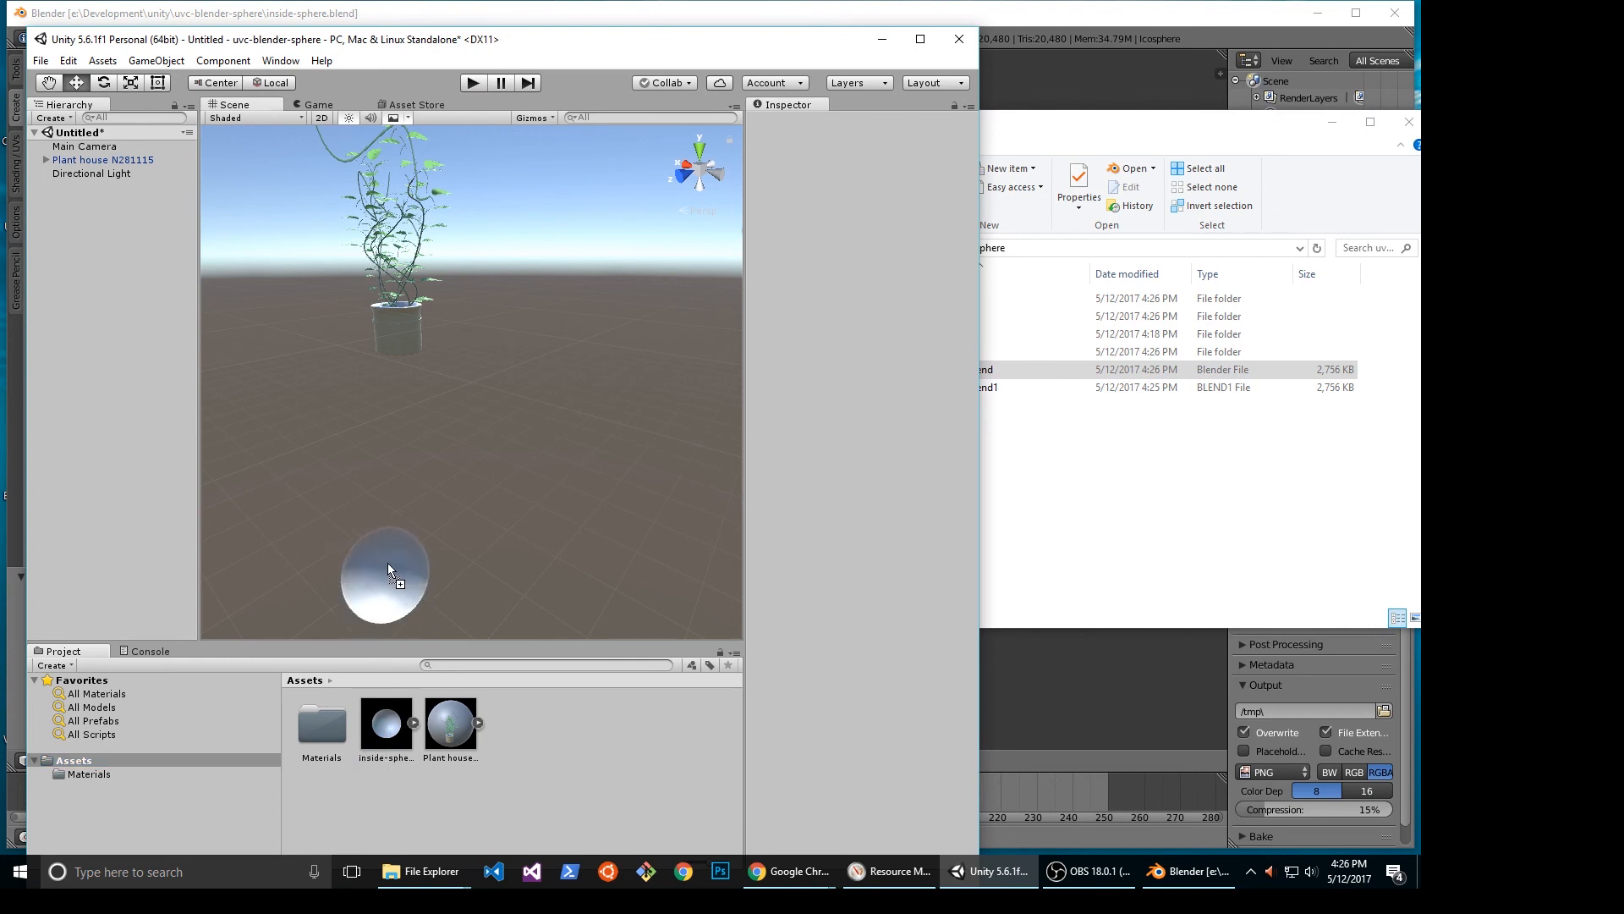